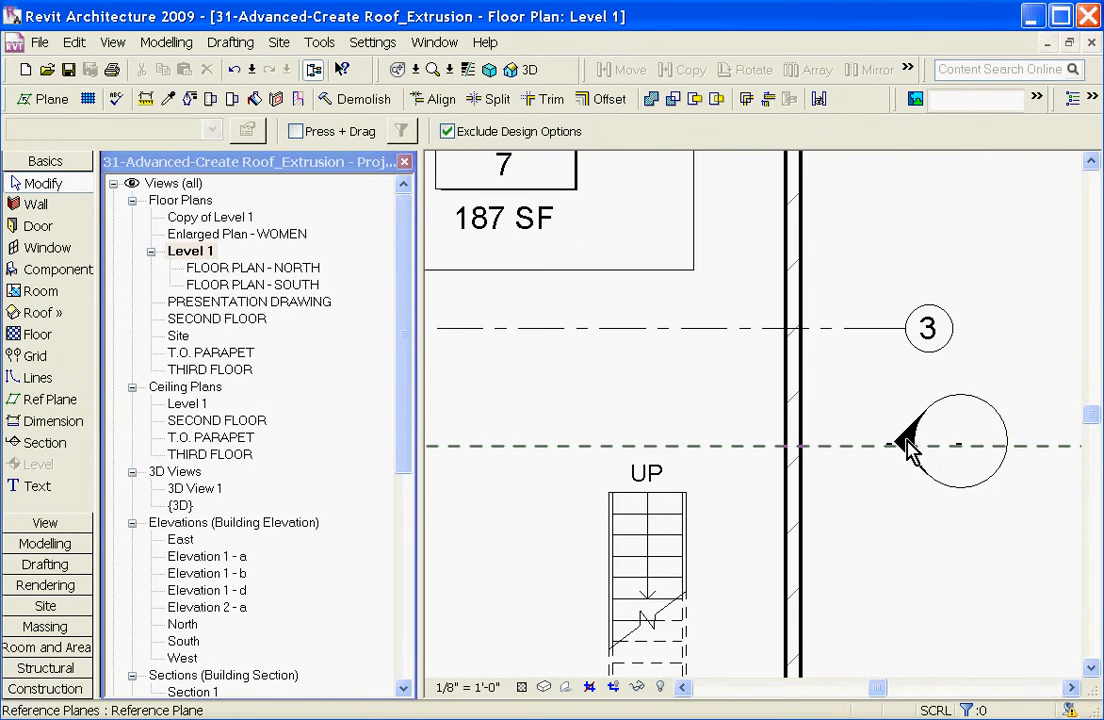
# Open the East elevation view from the Project Browser.
pyautogui.doubleClick(180, 540)
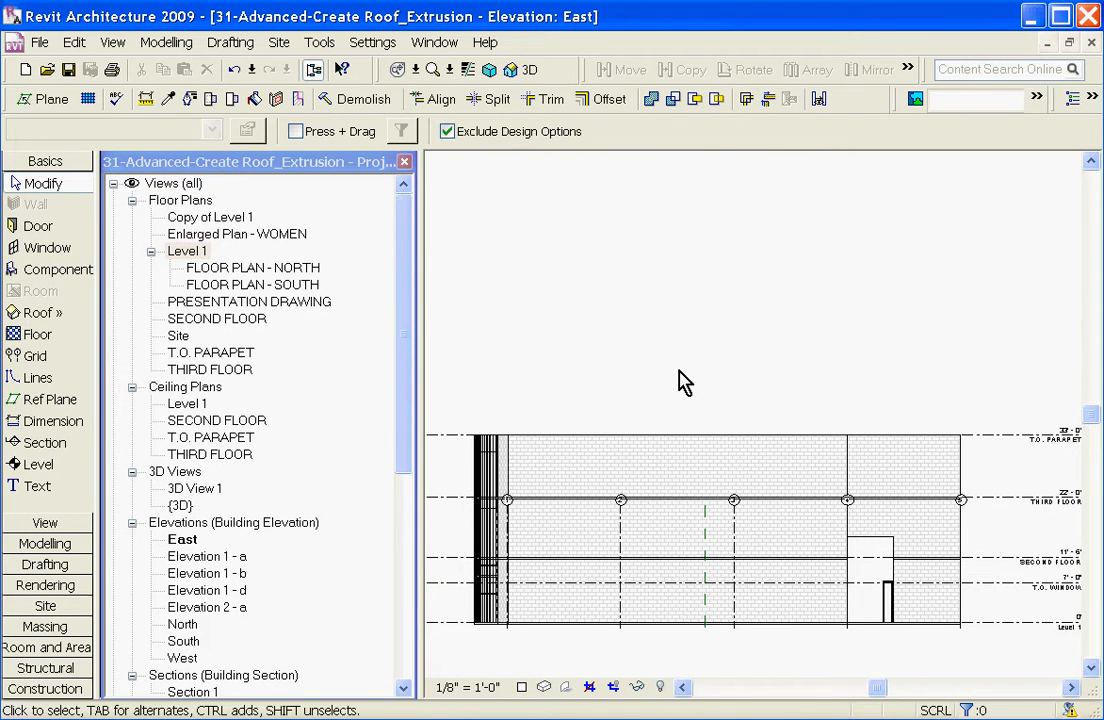
pyautogui.moveTo(680, 376)
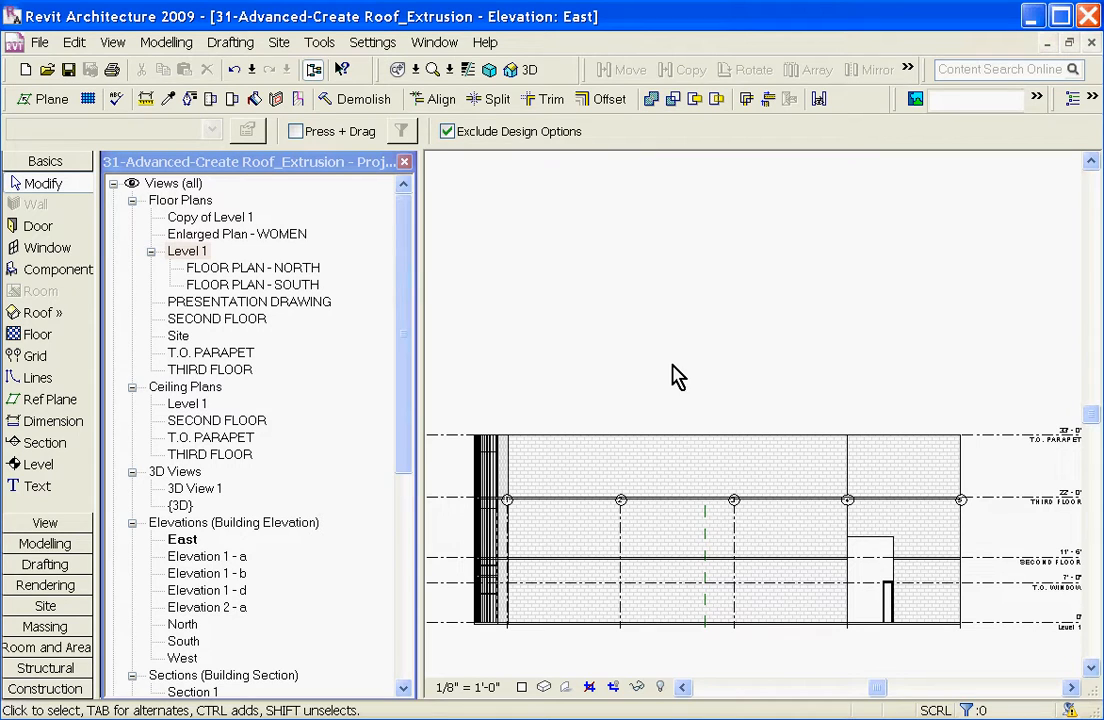
pyautogui.moveTo(670, 376)
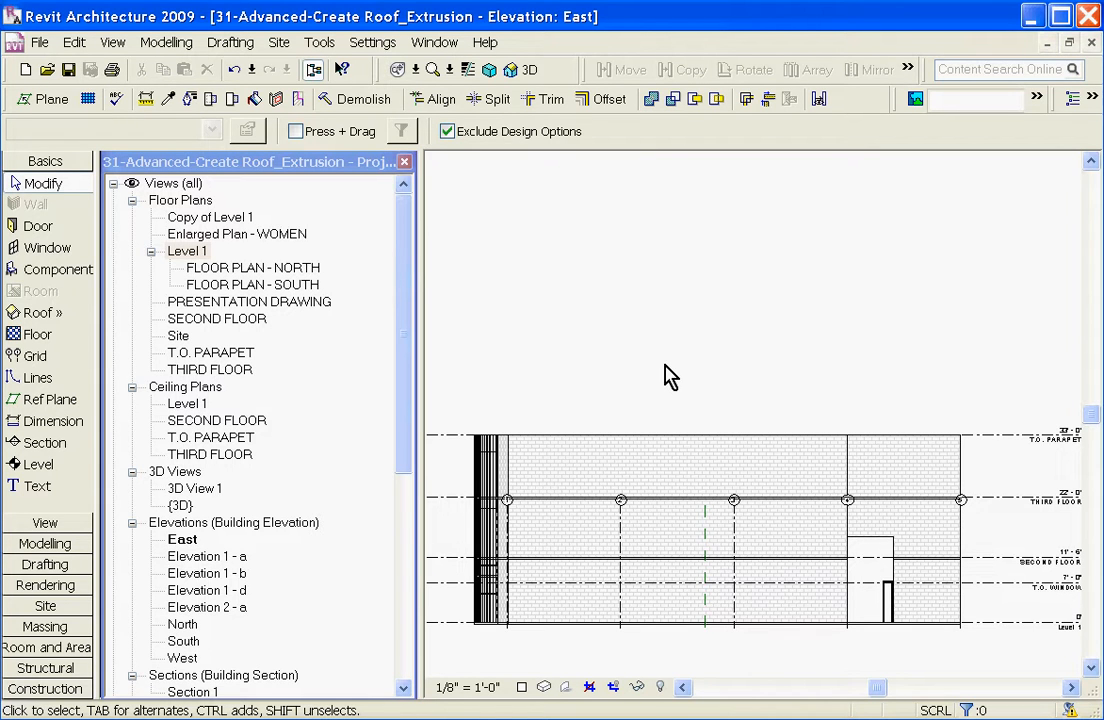
pyautogui.moveTo(276, 256)
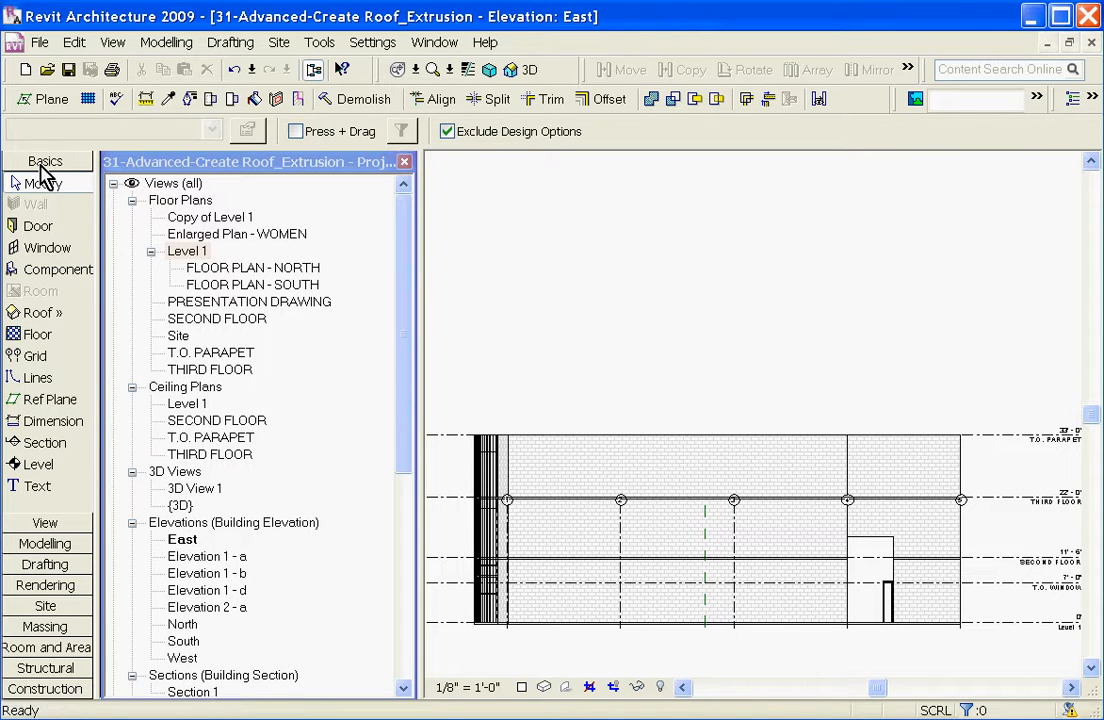
# Start Roof by Extrusion and pick Grid : A as the named work plane.
pyautogui.click(42, 312)
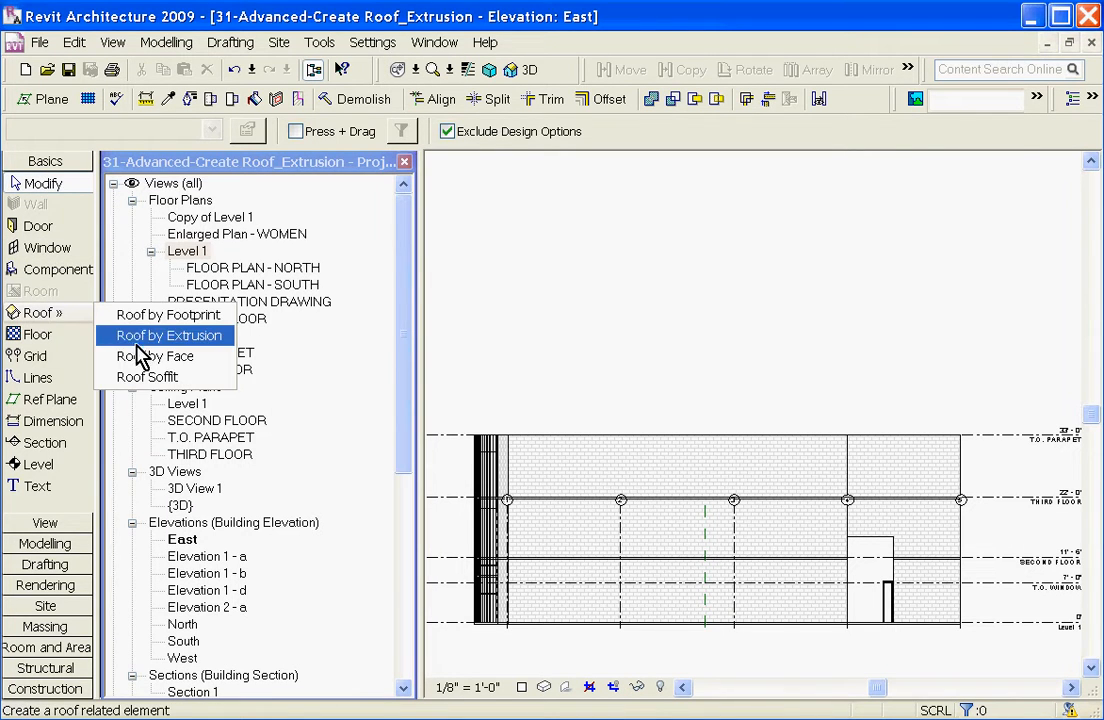
pyautogui.click(166, 336)
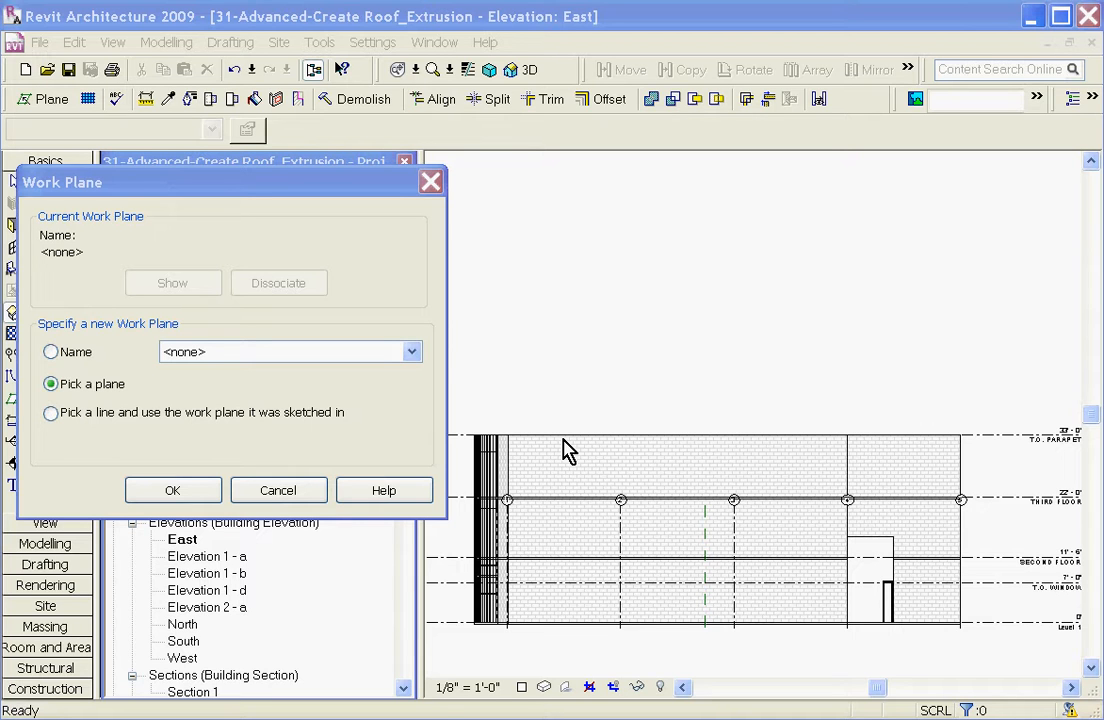
pyautogui.moveTo(522, 436)
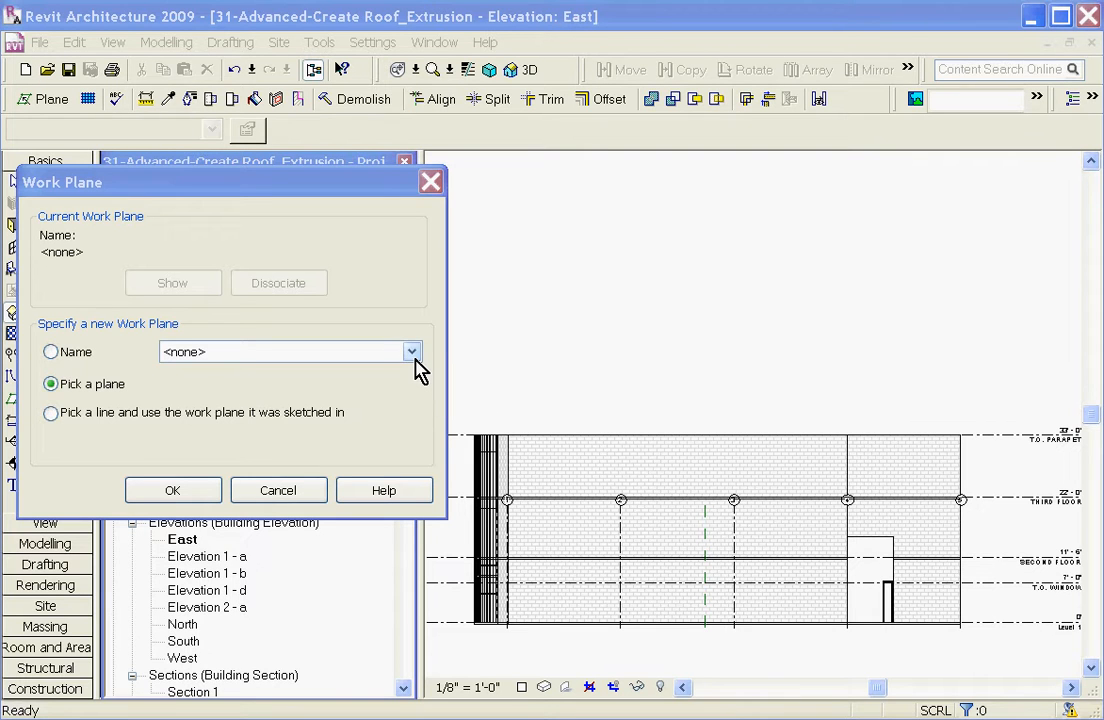
pyautogui.click(410, 352)
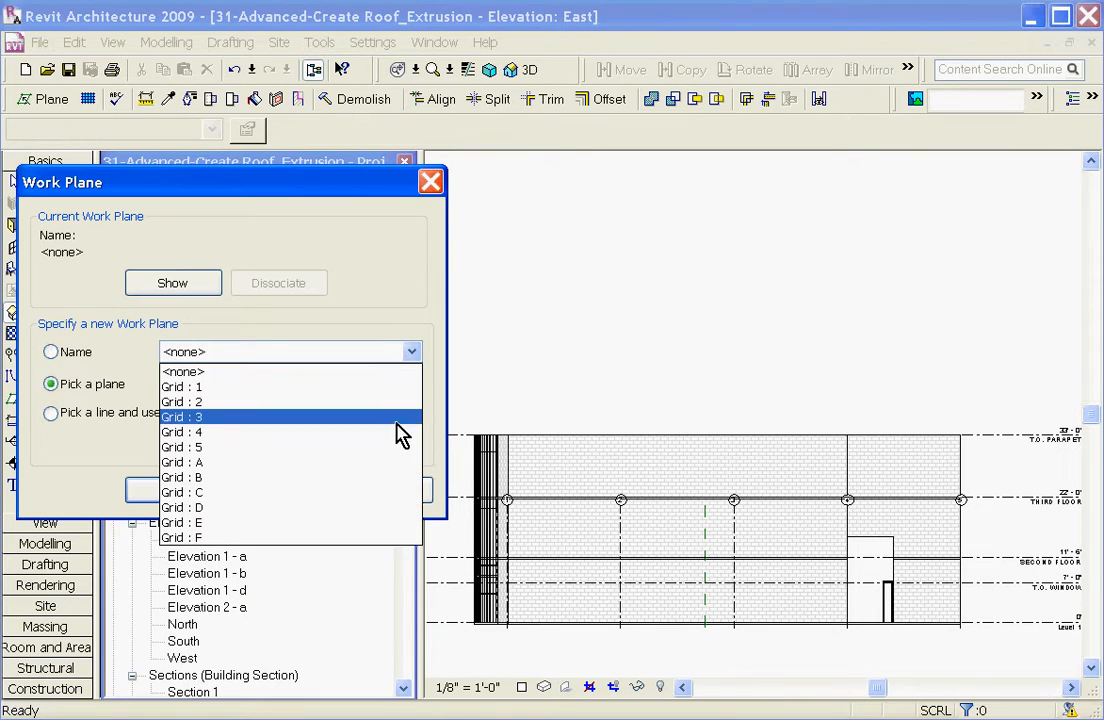
pyautogui.click(182, 462)
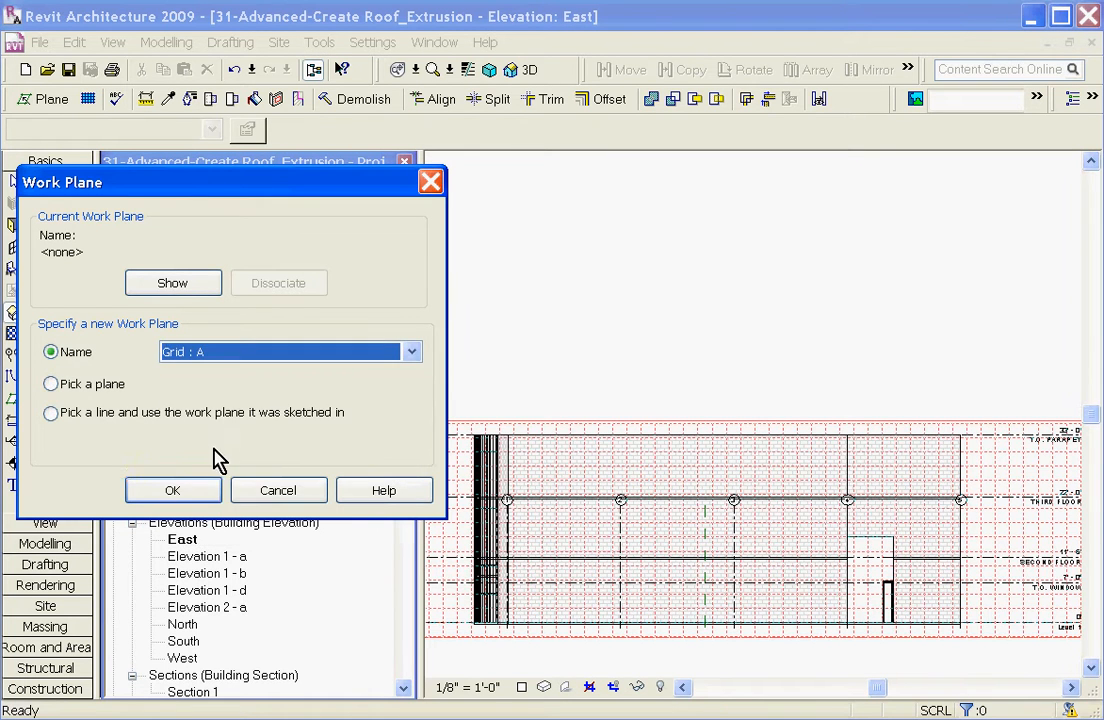
# Confirm Grid A as the work plane, bringing up the reference level and offset settings.
pyautogui.click(172, 490)
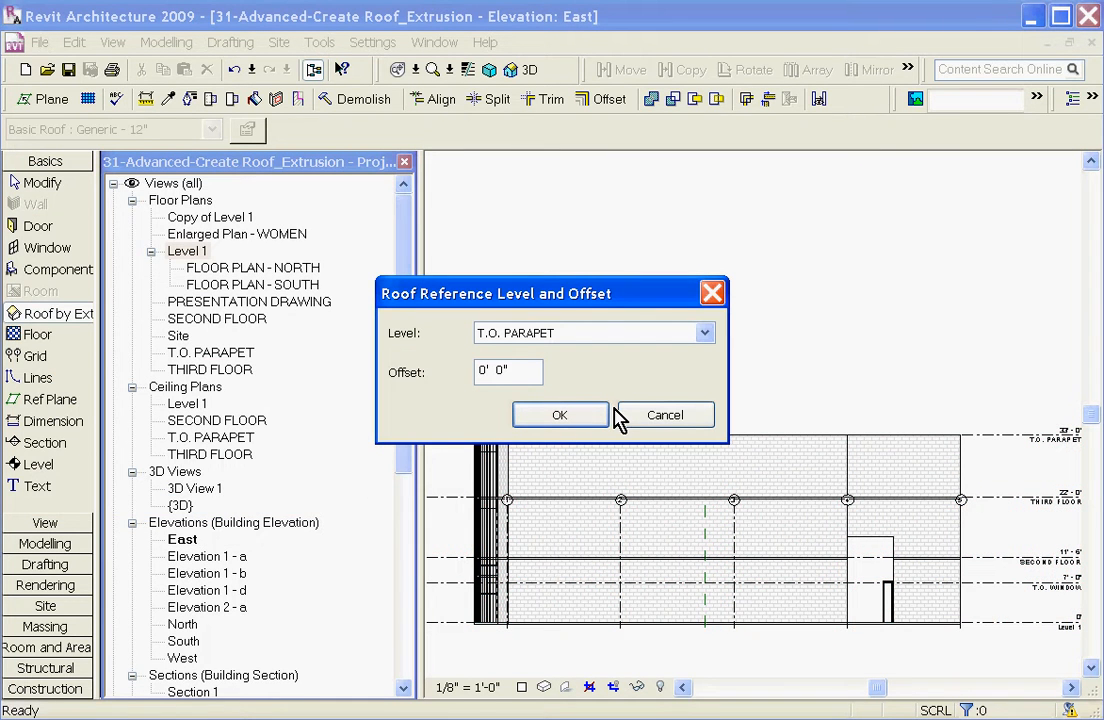
pyautogui.moveTo(620, 414)
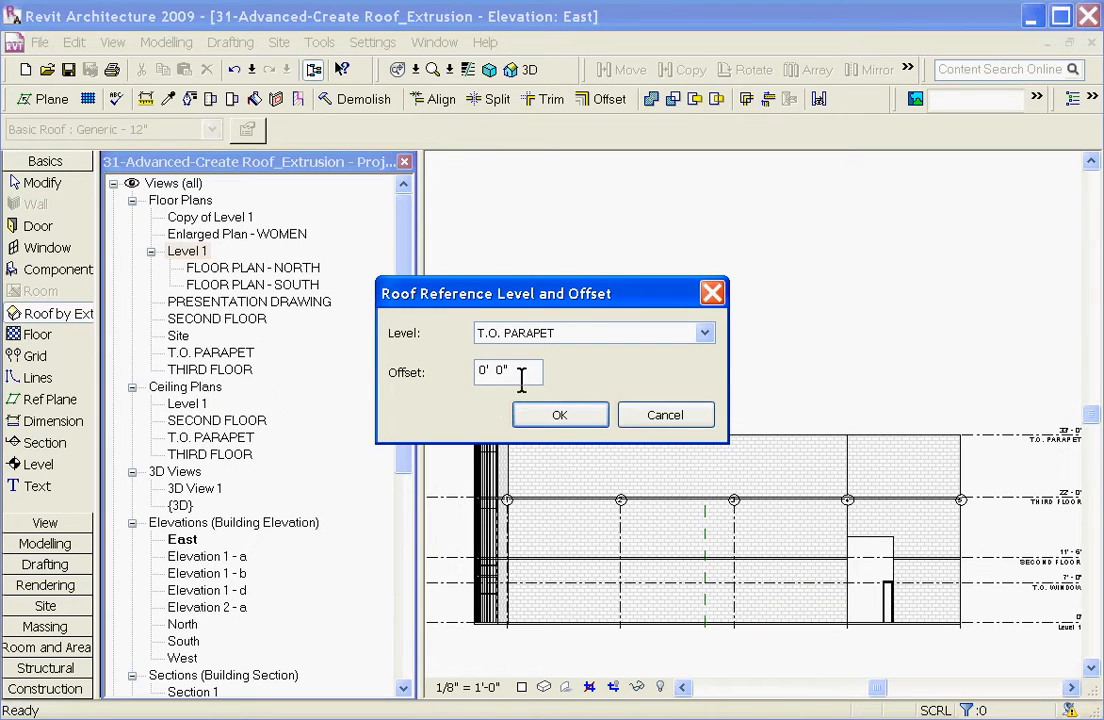
# Accept level T.O. PARAPET with zero offset and sketch the roof arc from the wall top.
pyautogui.click(560, 414)
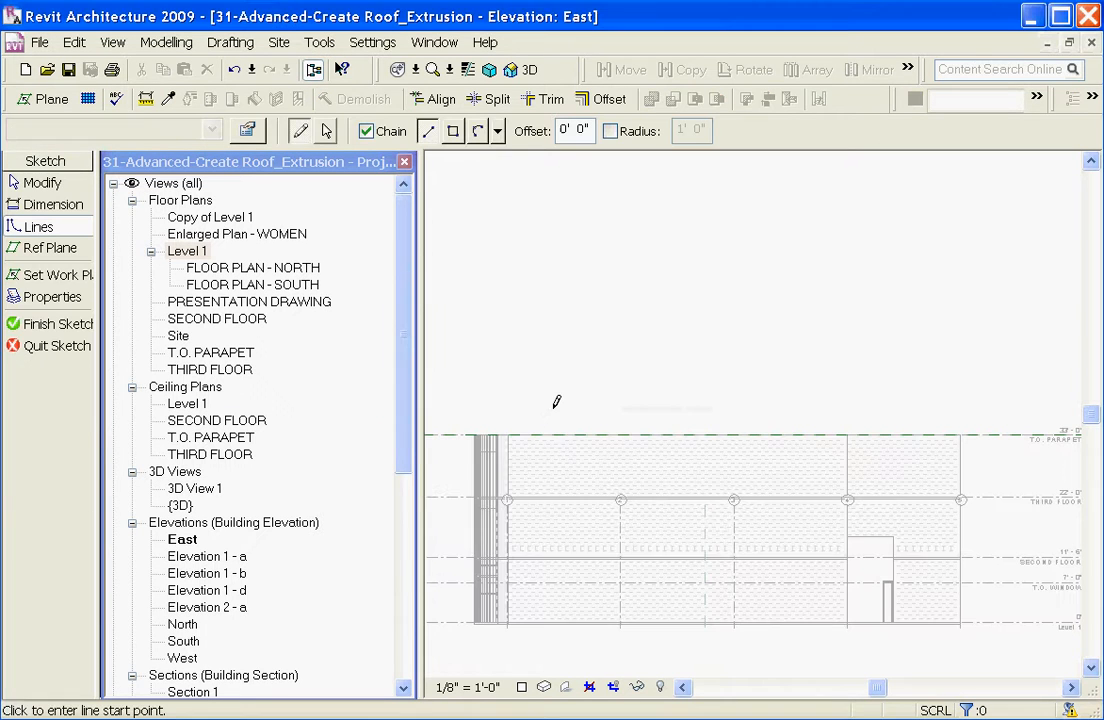
pyautogui.moveTo(572, 388)
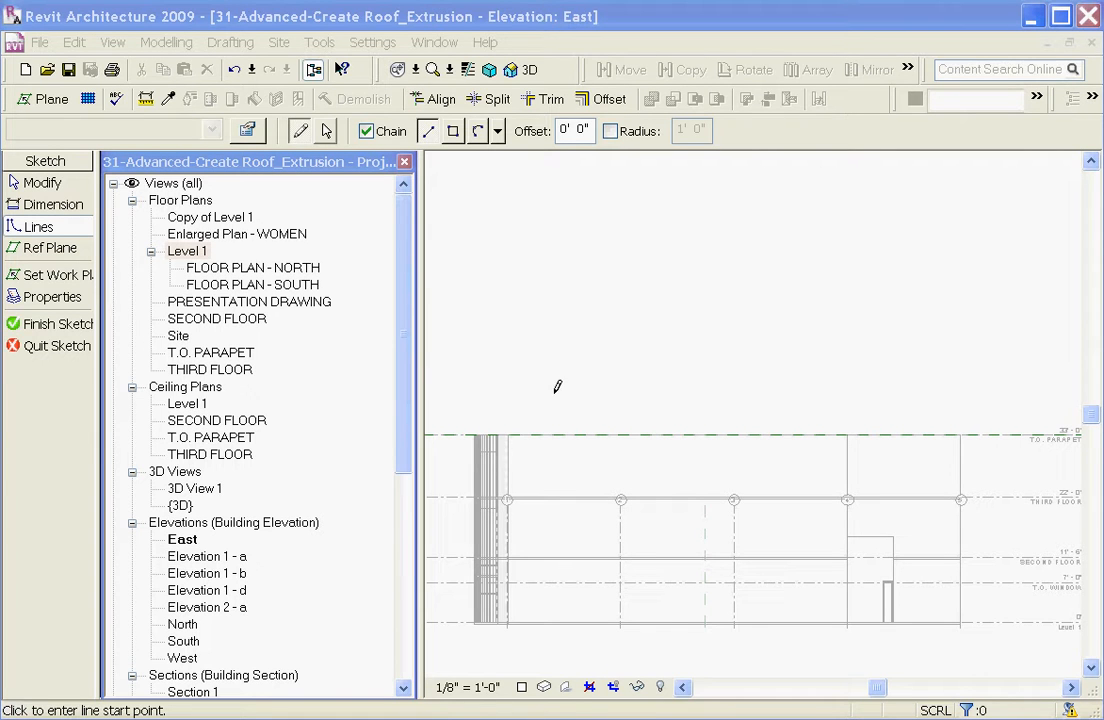
pyautogui.moveTo(636, 374)
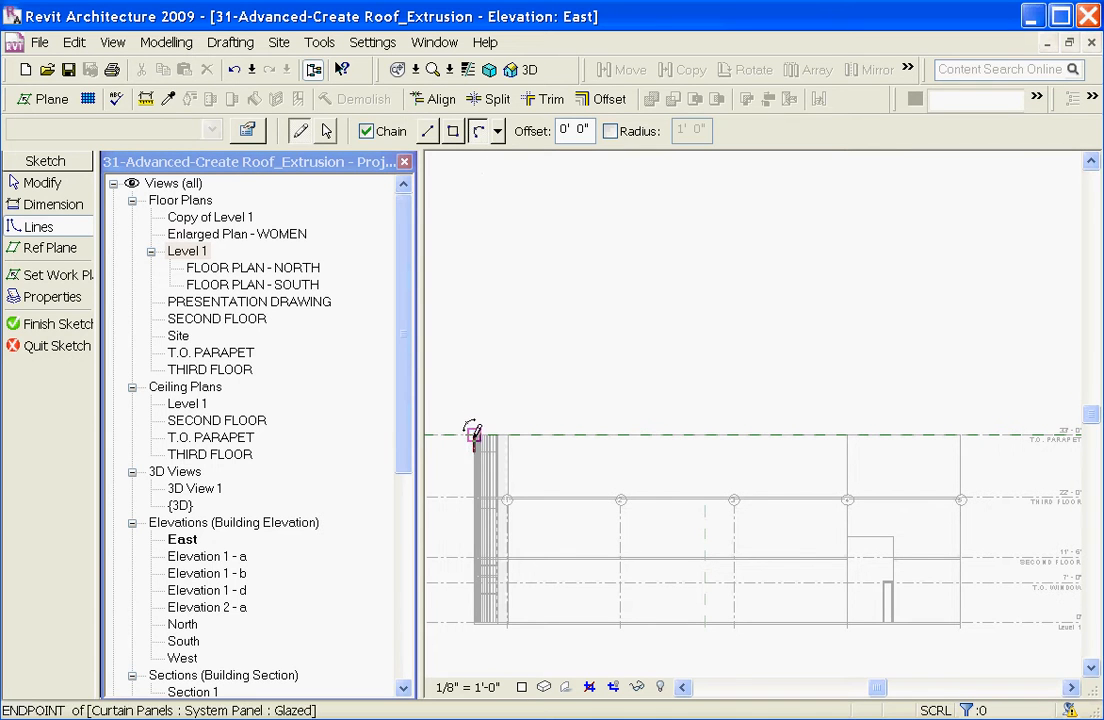
pyautogui.click(838, 396)
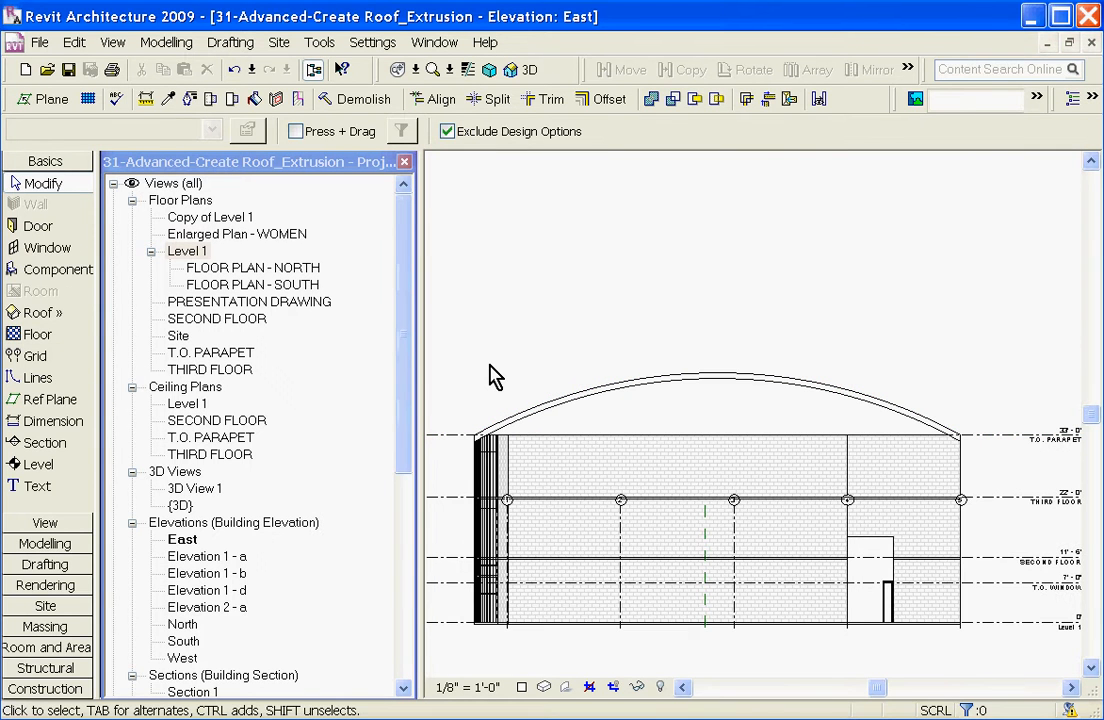
pyautogui.moveTo(504, 384)
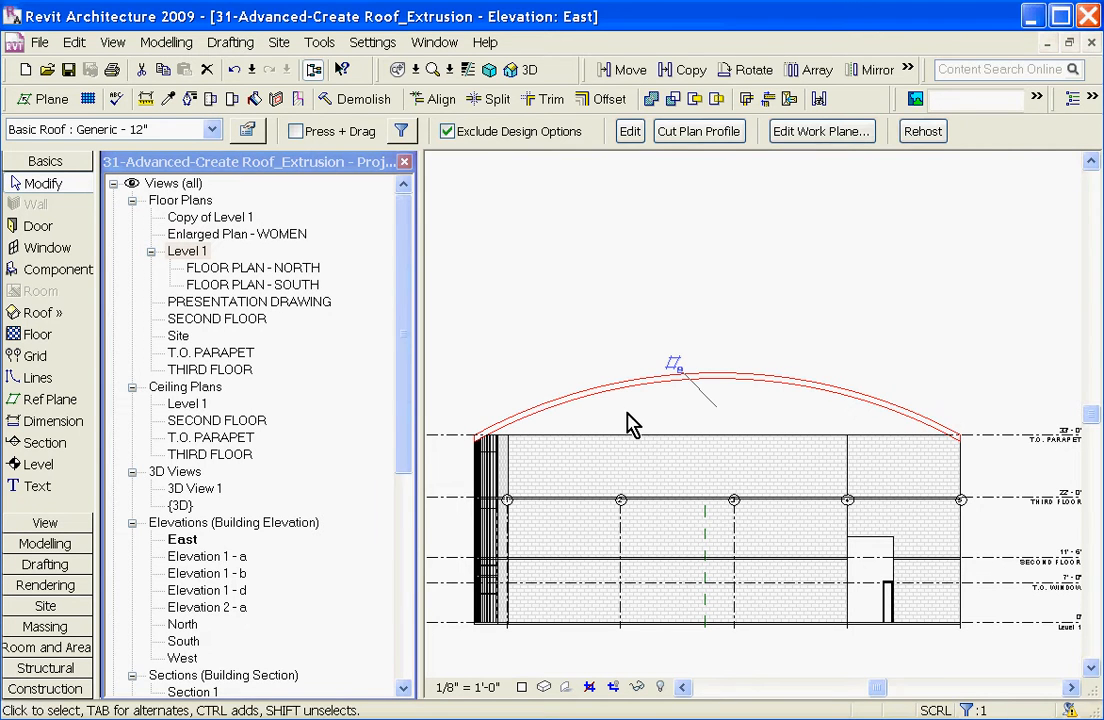
pyautogui.moveTo(594, 360)
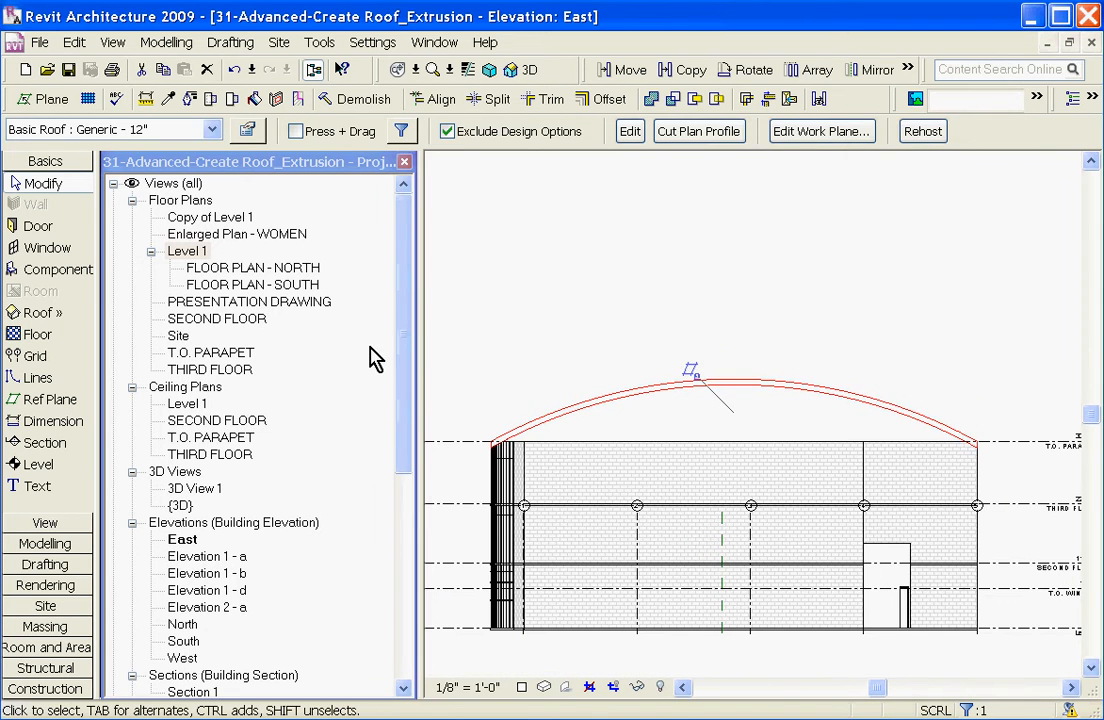
# Window-select the elements at the top of the building beneath the vaulted roof.
pyautogui.click(516, 436)
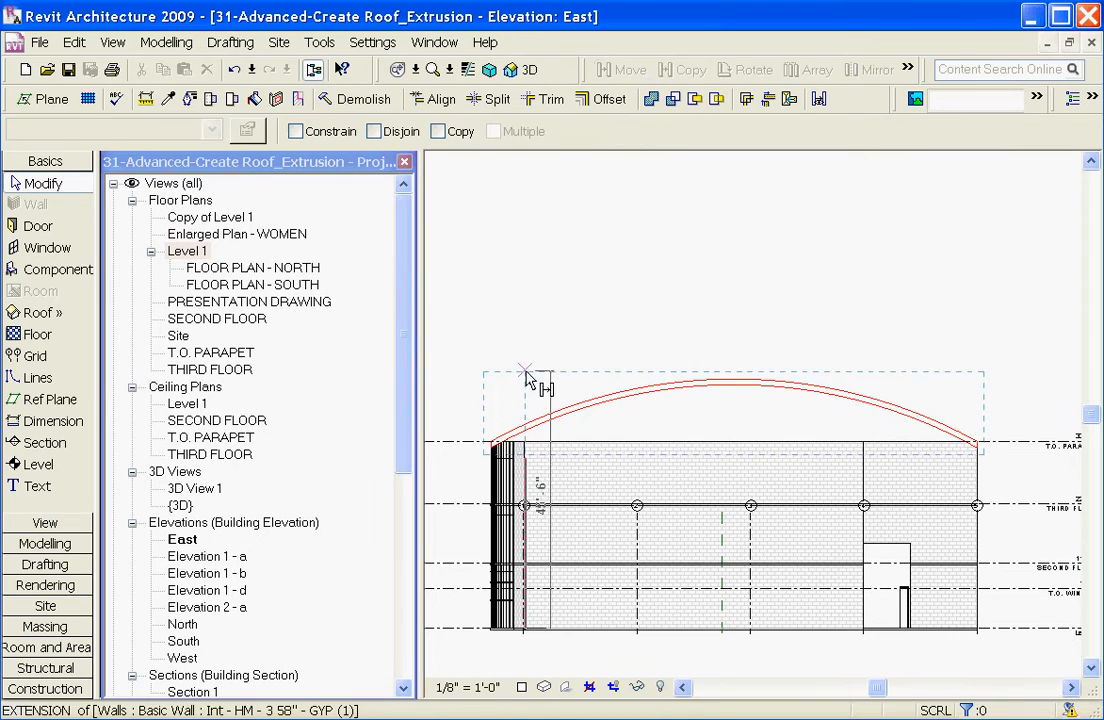
pyautogui.click(730, 390)
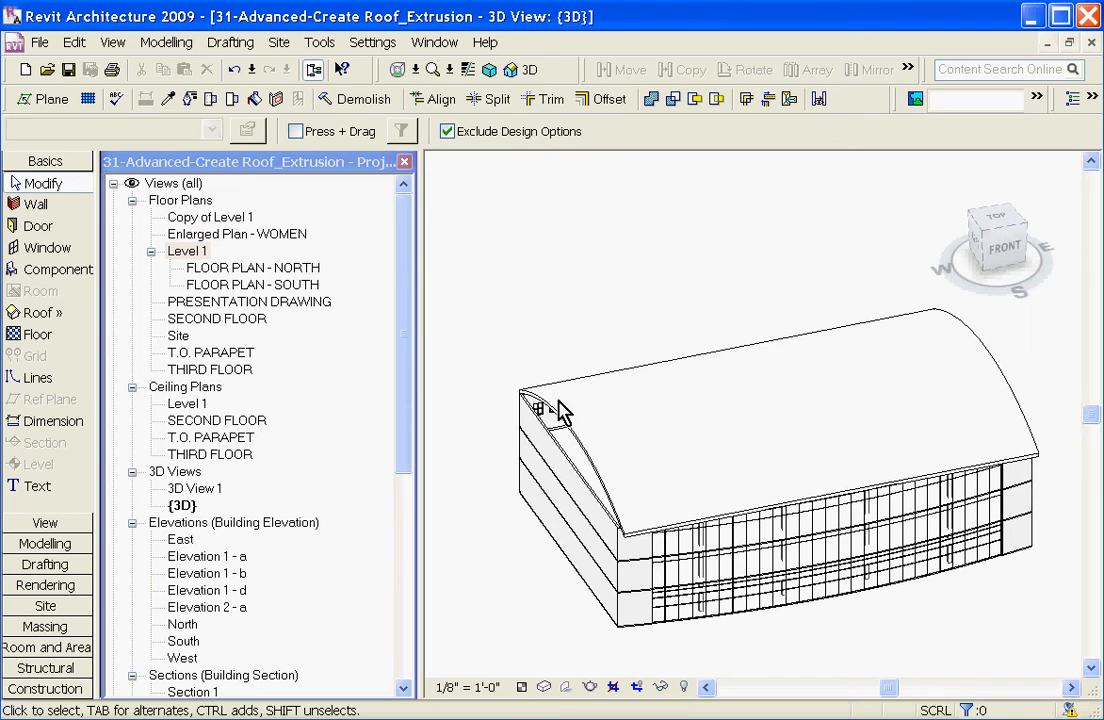
pyautogui.moveTo(780, 486)
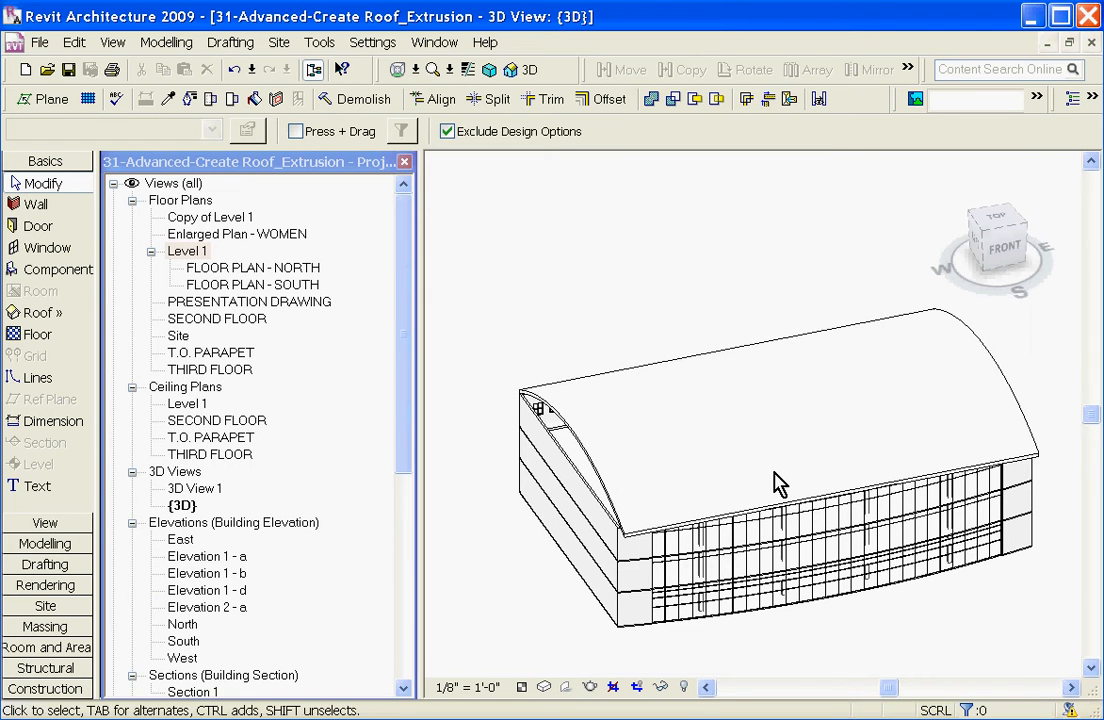
pyautogui.moveTo(944, 496)
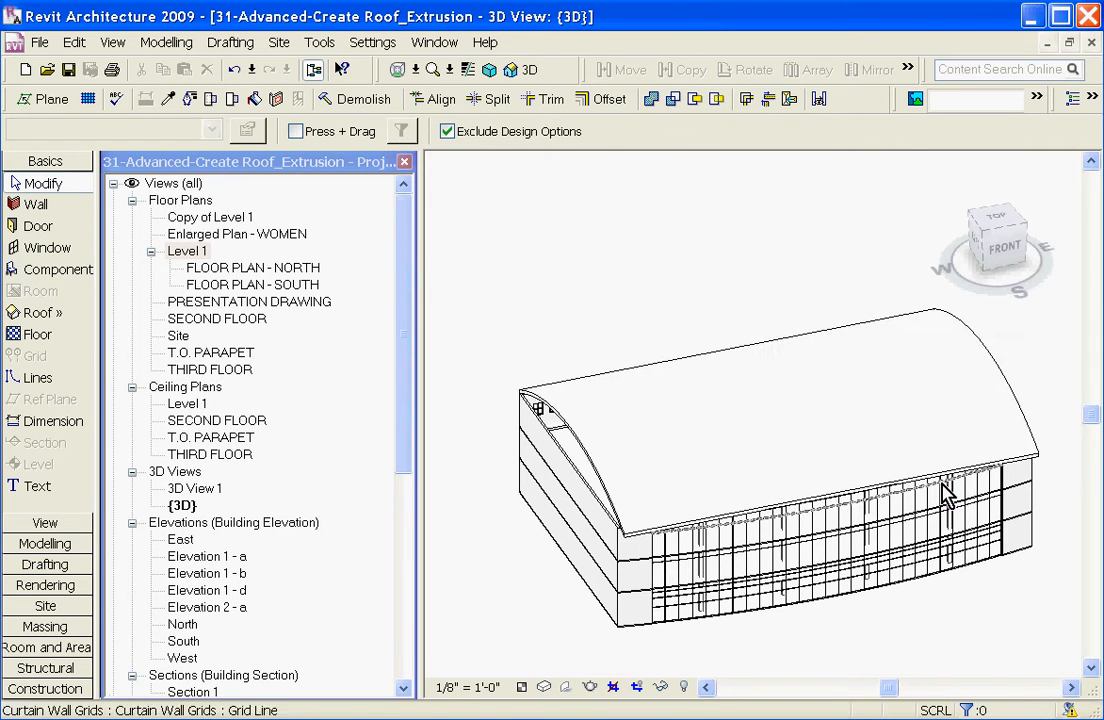
# Select the vaulted roof and change its type from Generic 12" to Basic Roof : metal roof.
pyautogui.click(944, 490)
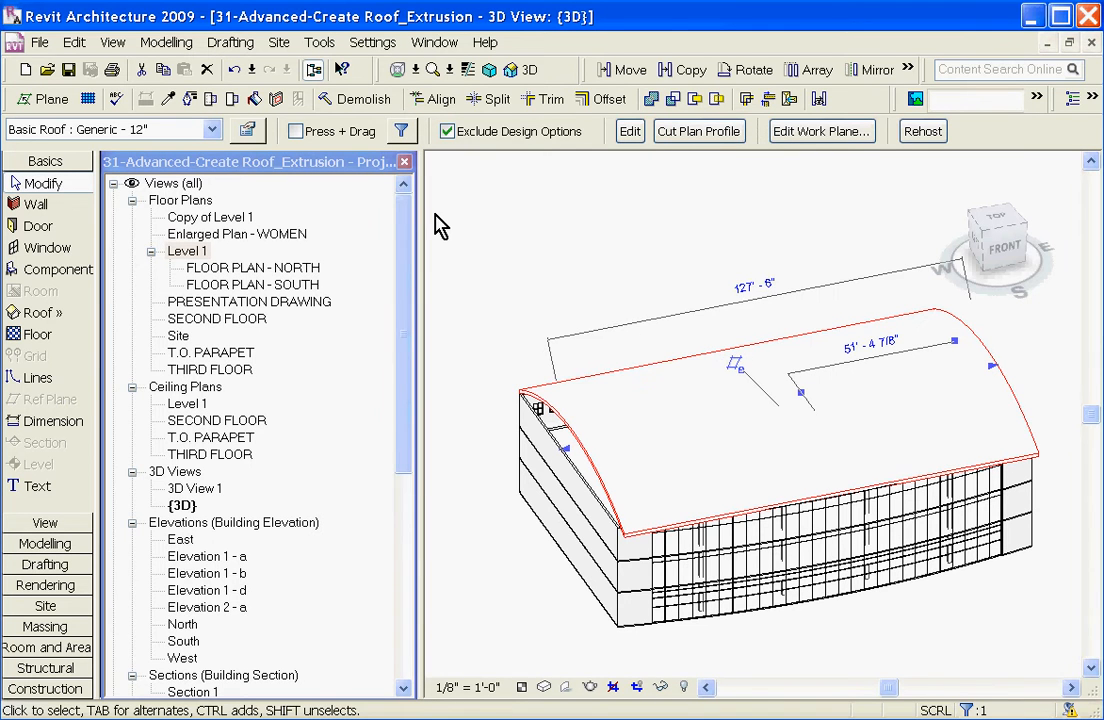
pyautogui.moveTo(220, 150)
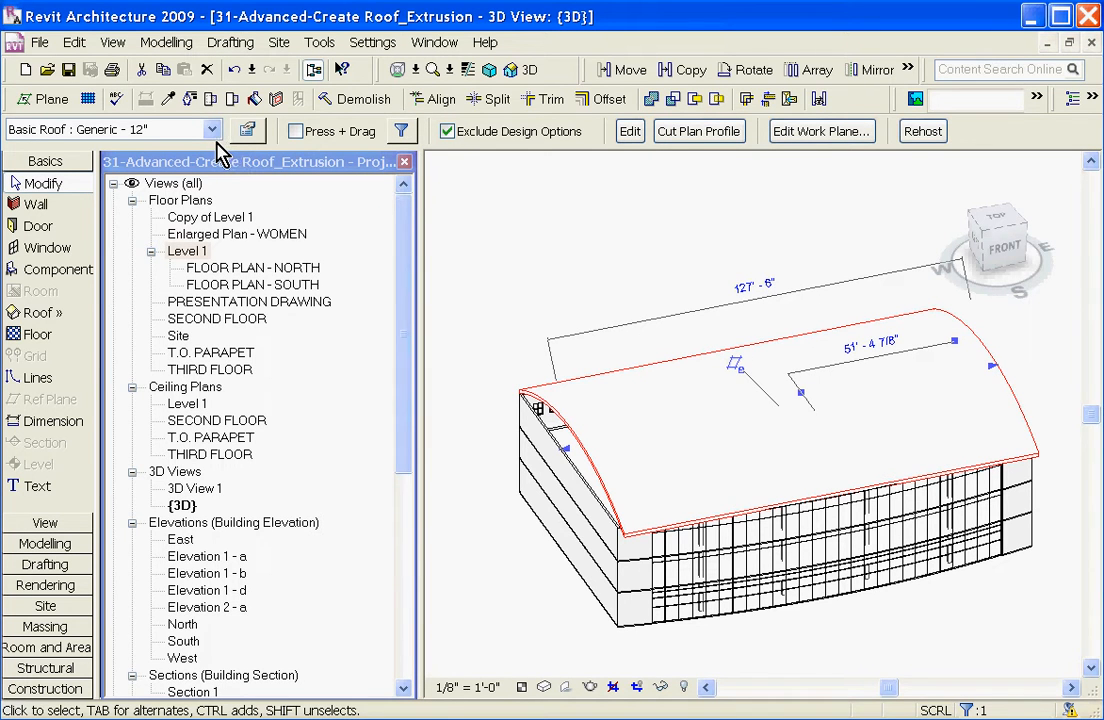
pyautogui.click(208, 130)
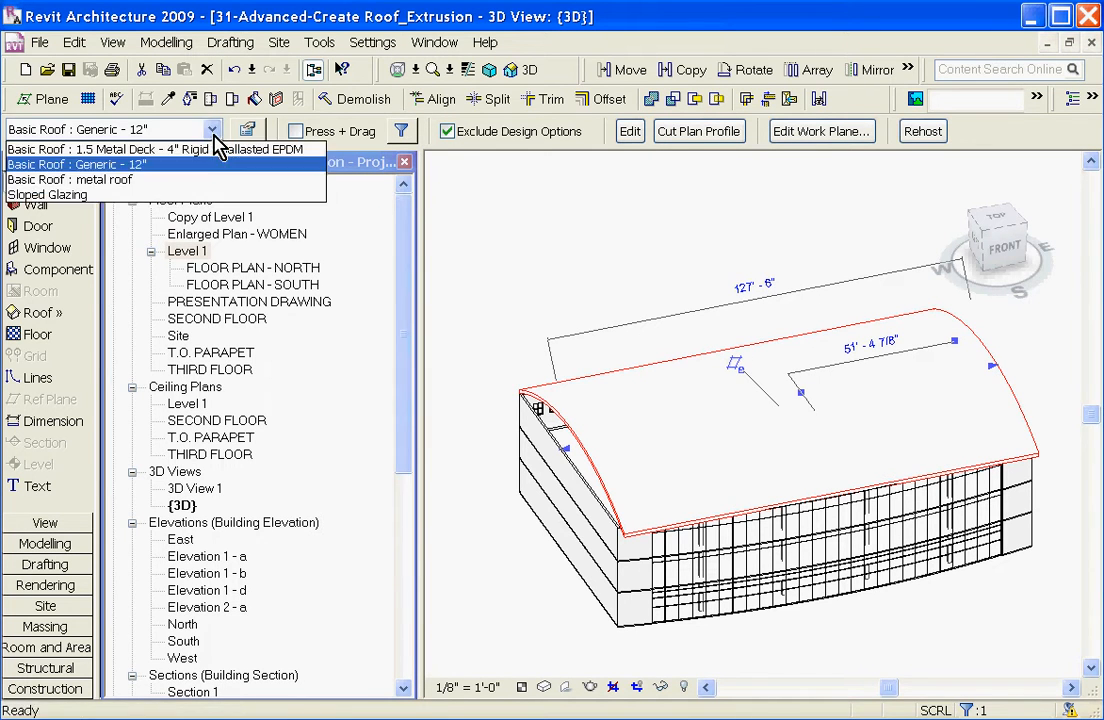
pyautogui.click(108, 148)
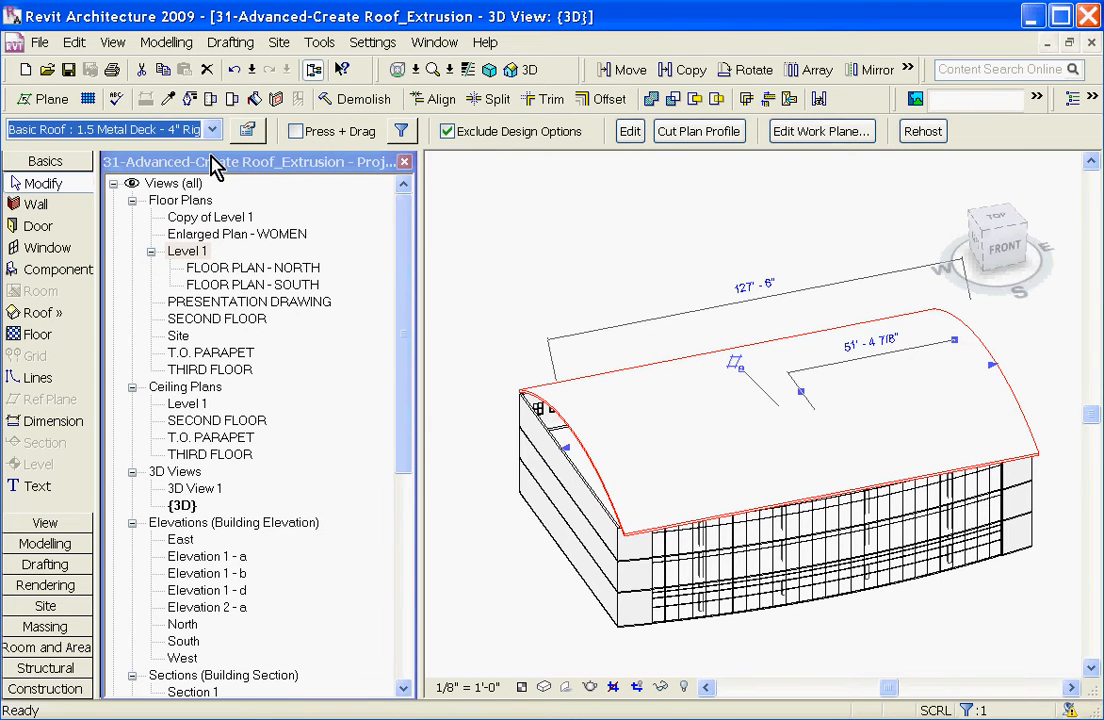
pyautogui.click(210, 130)
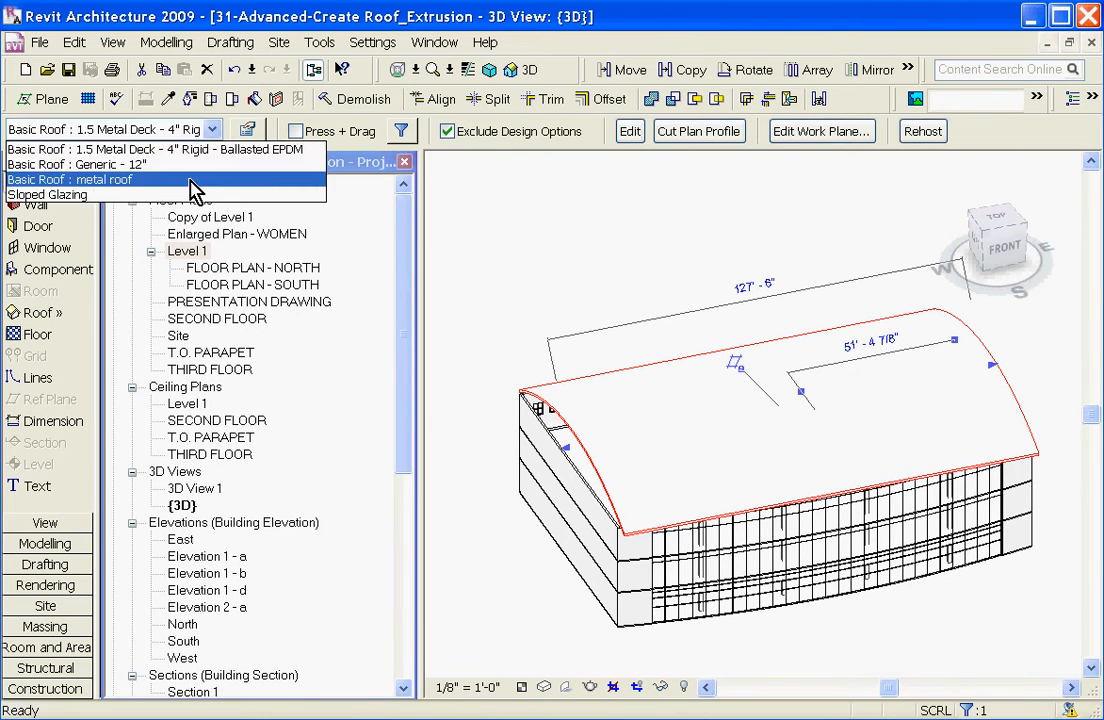
pyautogui.click(70, 180)
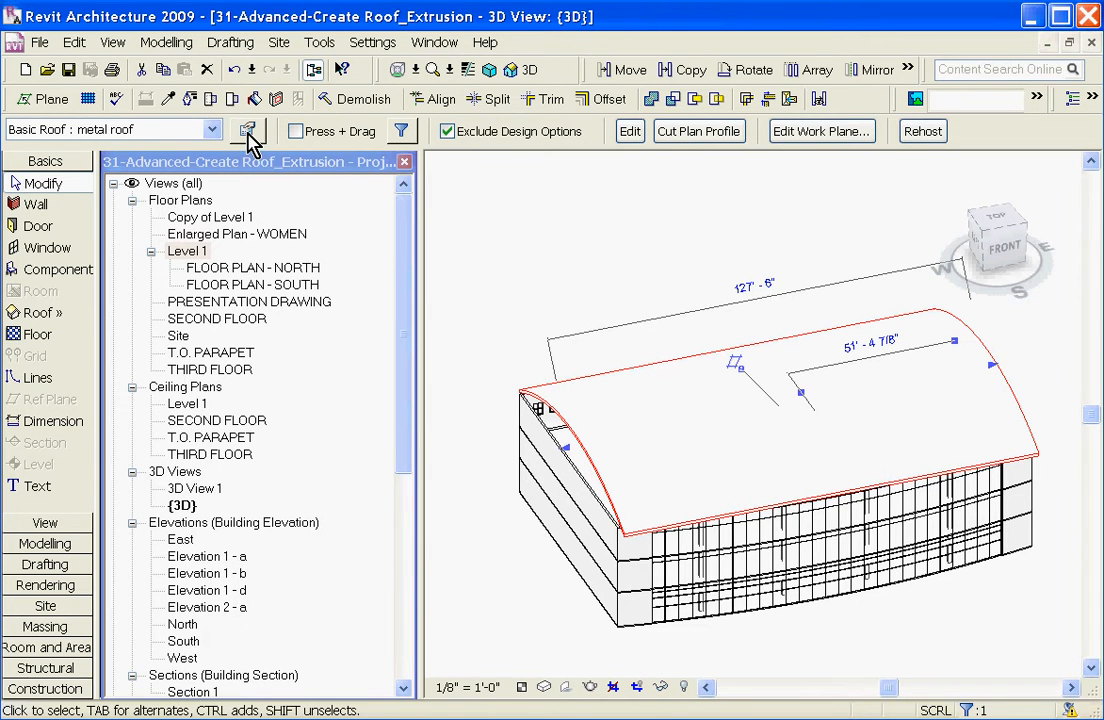
# Duplicate the metal roof type as a new type named metal roof 3.
pyautogui.click(248, 132)
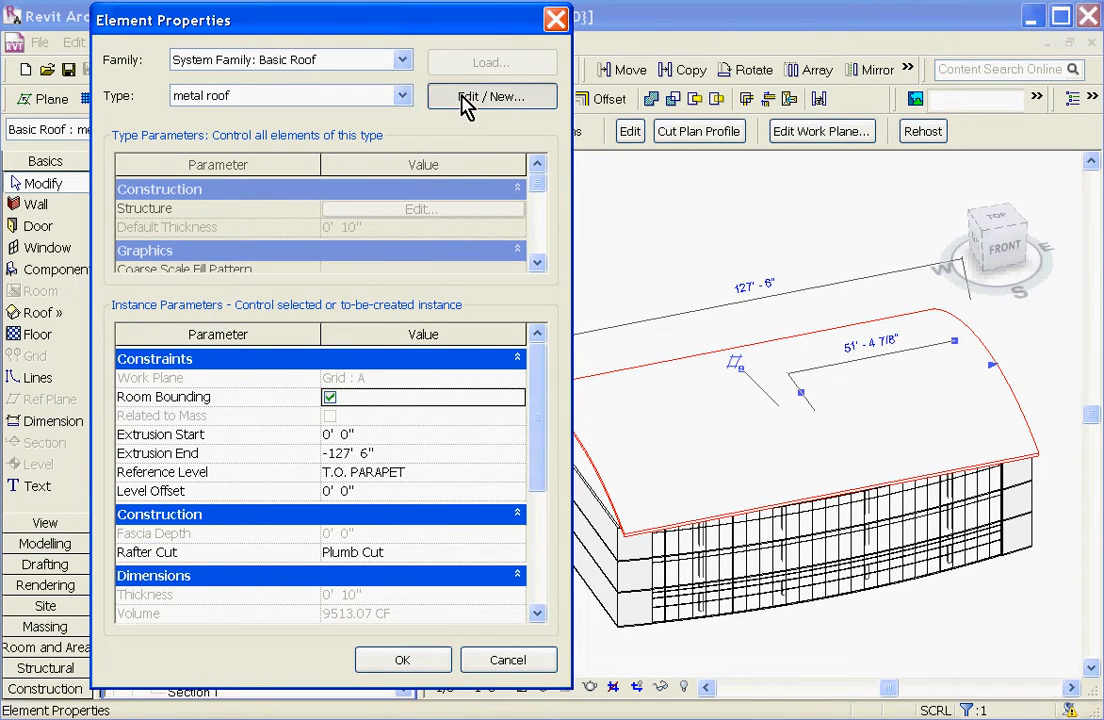
pyautogui.click(492, 96)
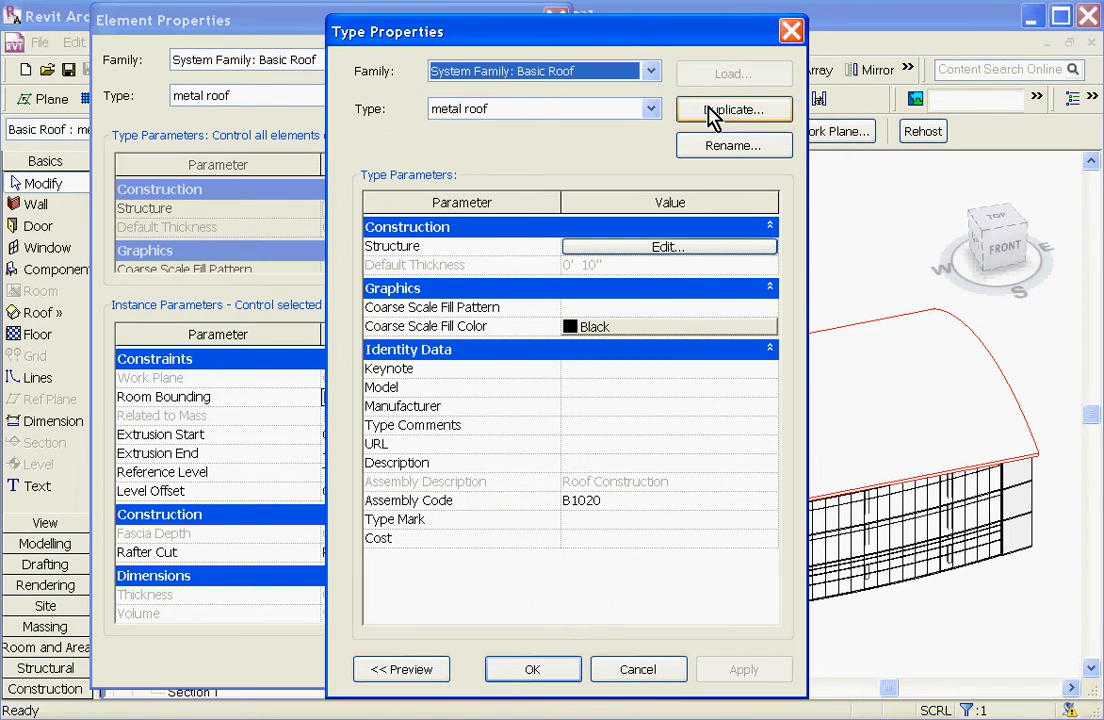
pyautogui.click(734, 108)
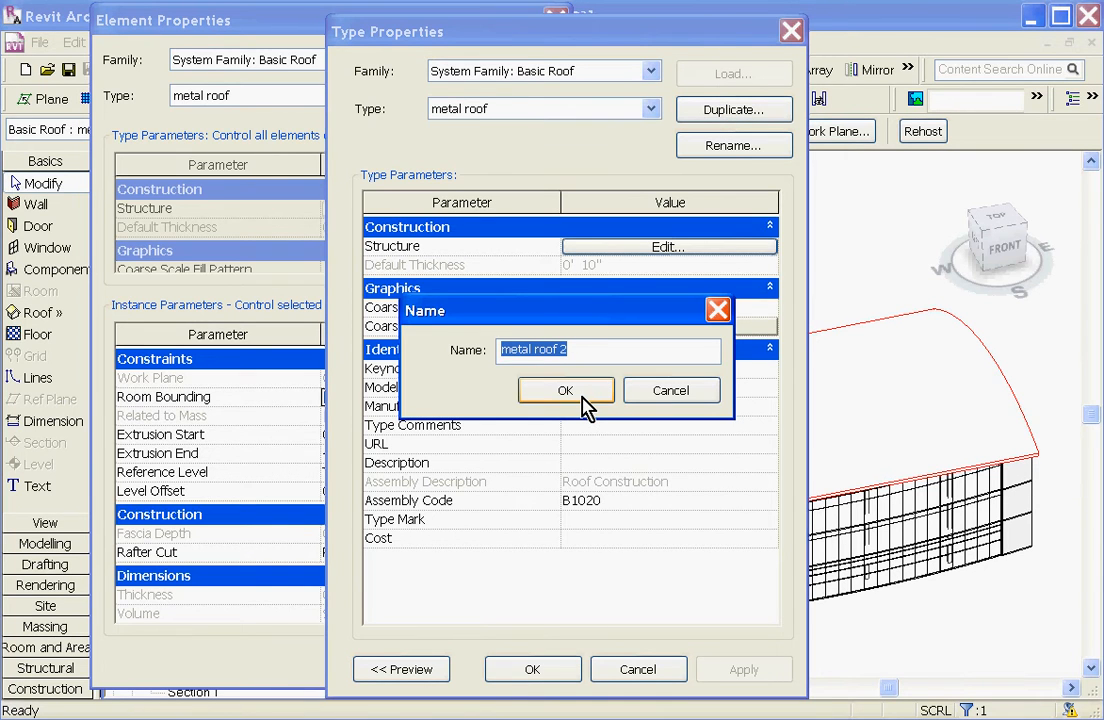
pyautogui.write('me')
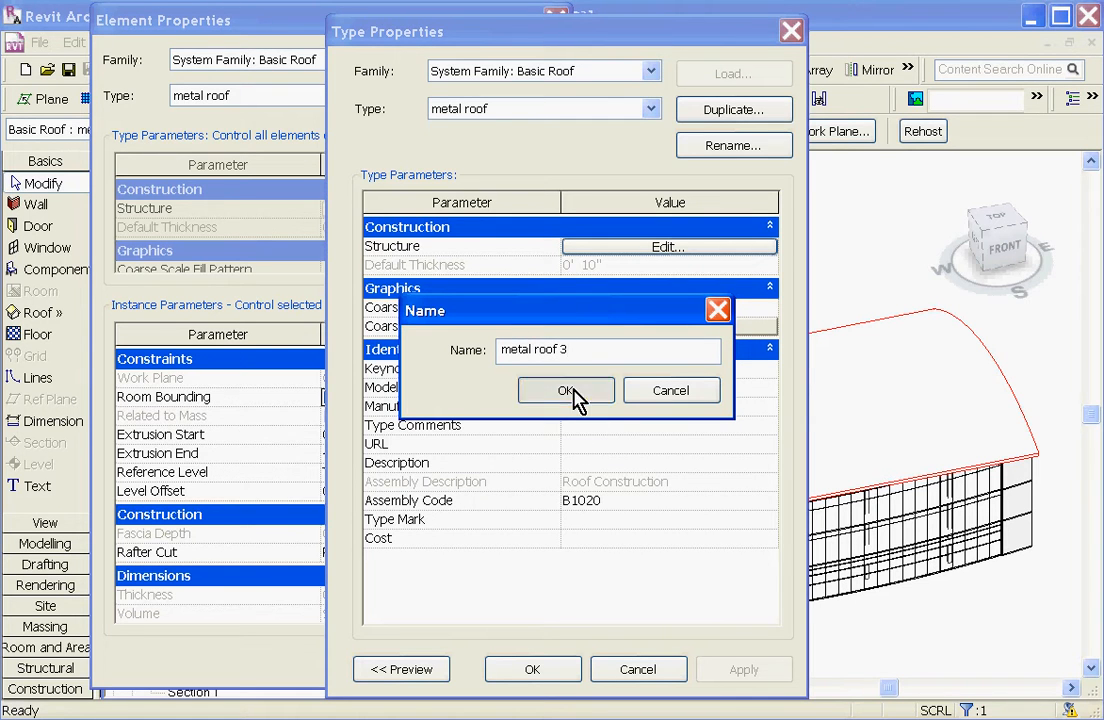
pyautogui.click(564, 390)
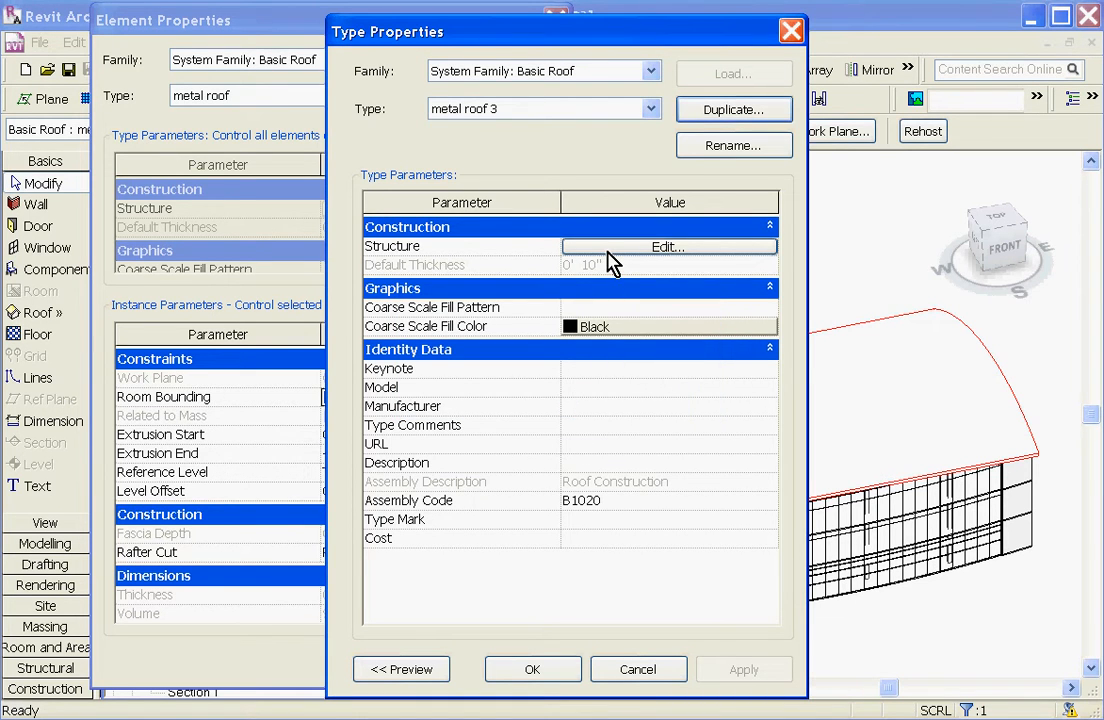
pyautogui.moveTo(600, 258)
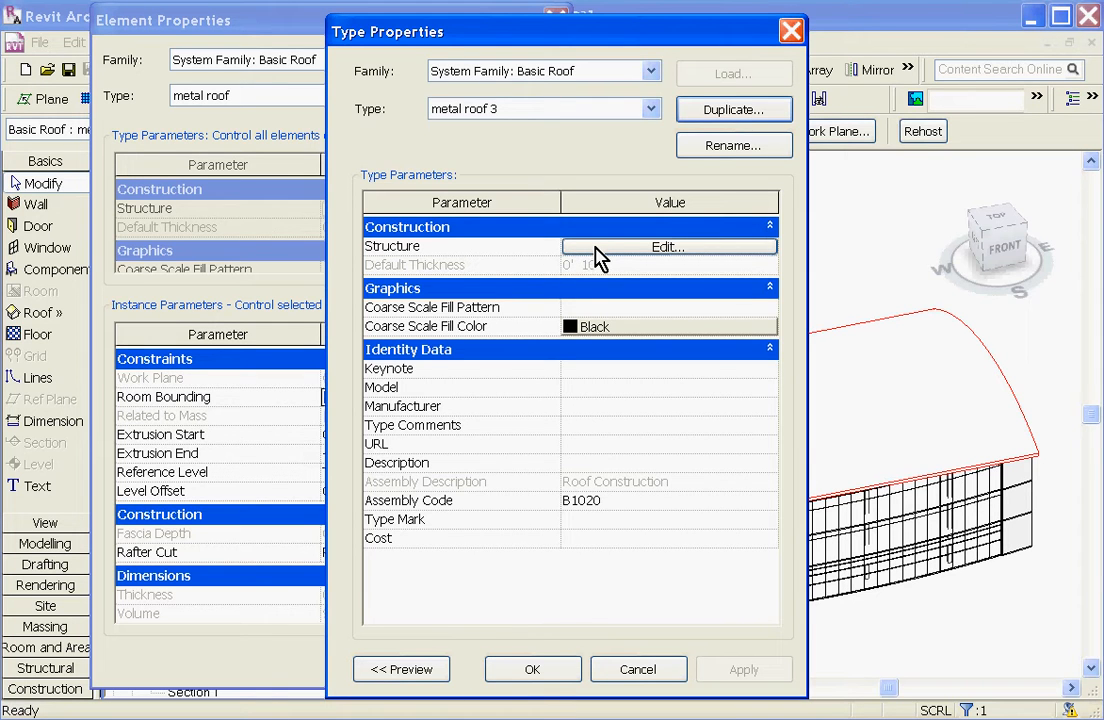
# Delete the wood sheathing layer, move the insulation down, and apply the 11 1/2" structure to the roof.
pyautogui.click(668, 248)
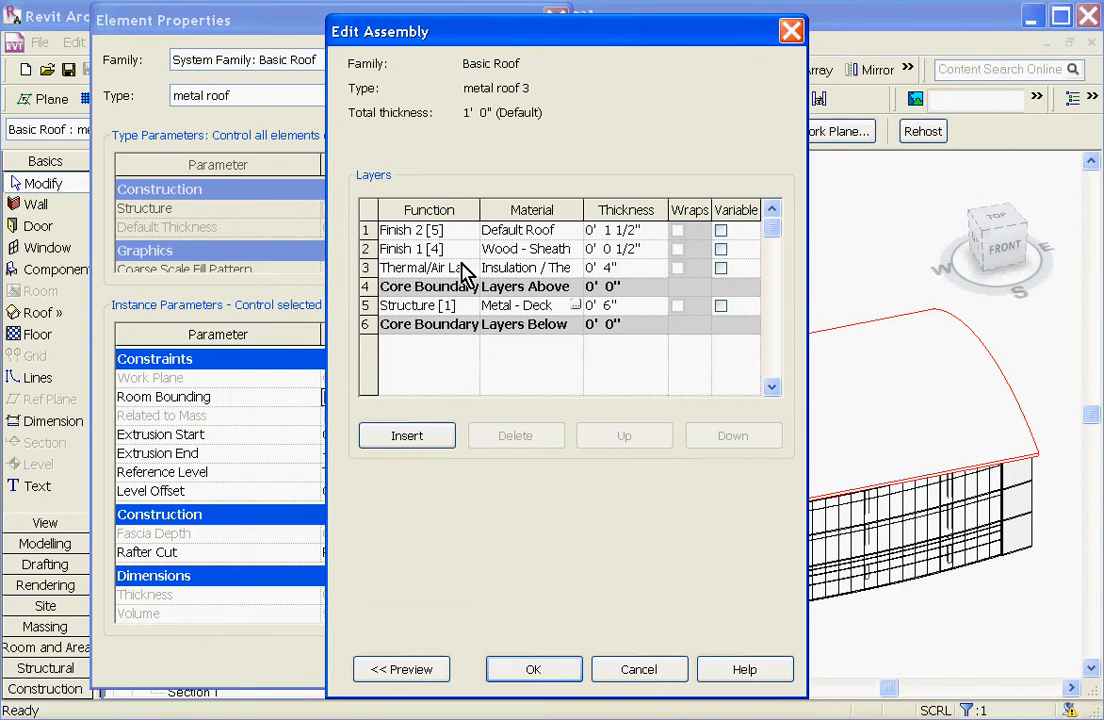
pyautogui.click(516, 436)
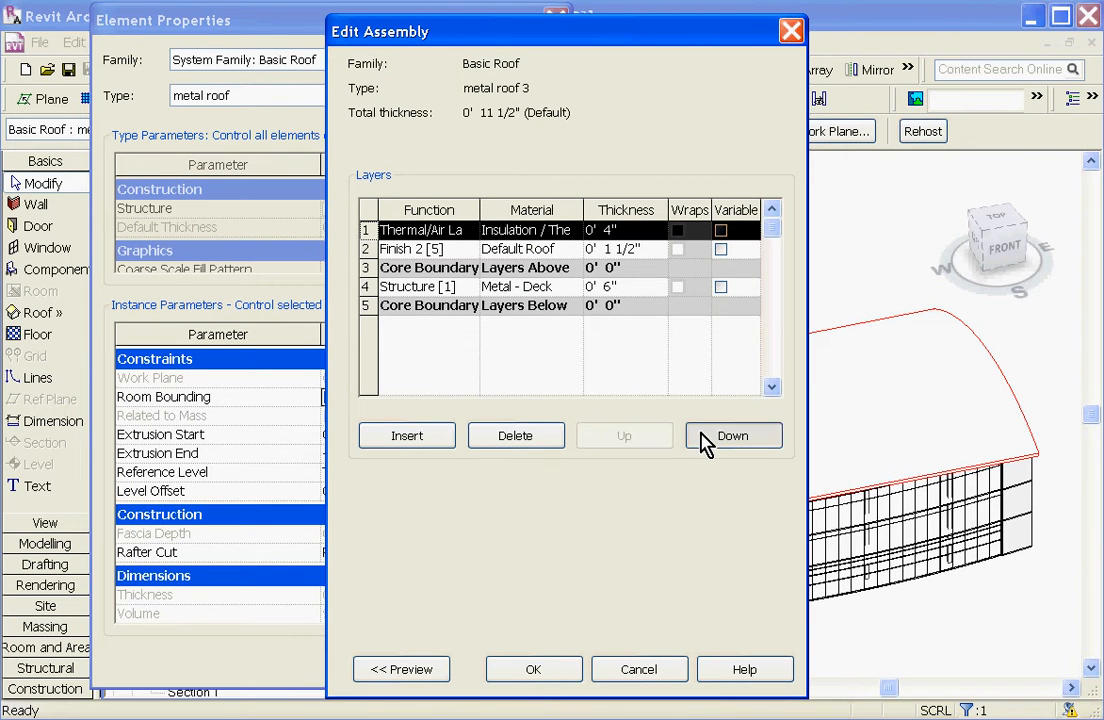
pyautogui.click(732, 436)
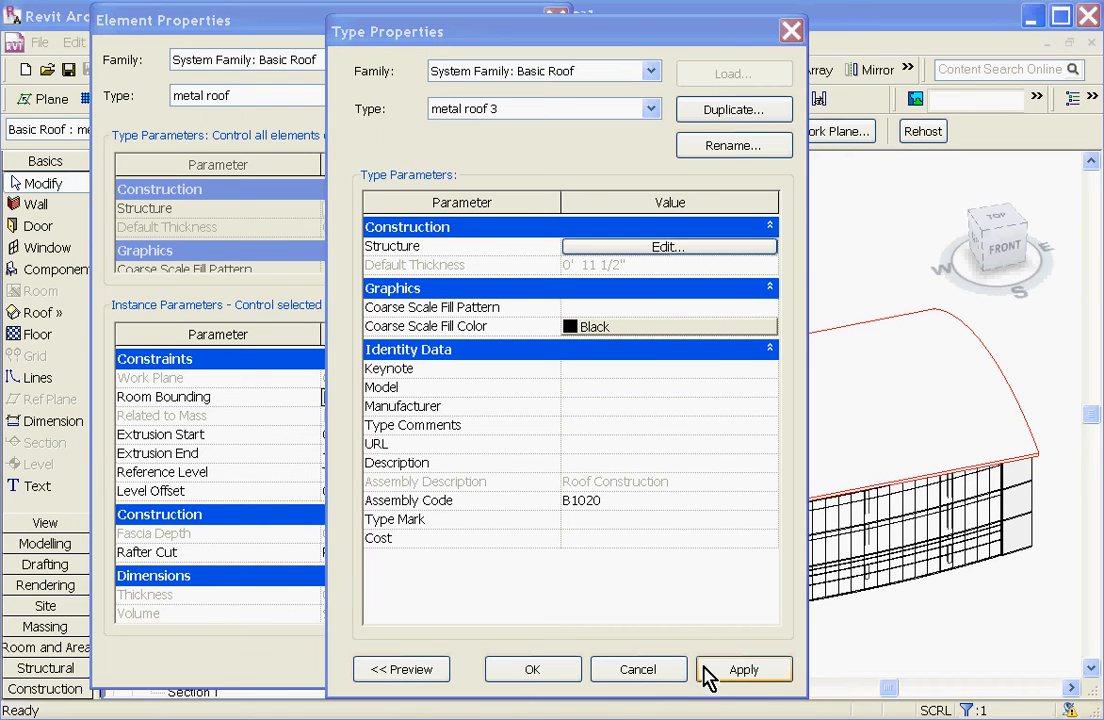
pyautogui.click(744, 668)
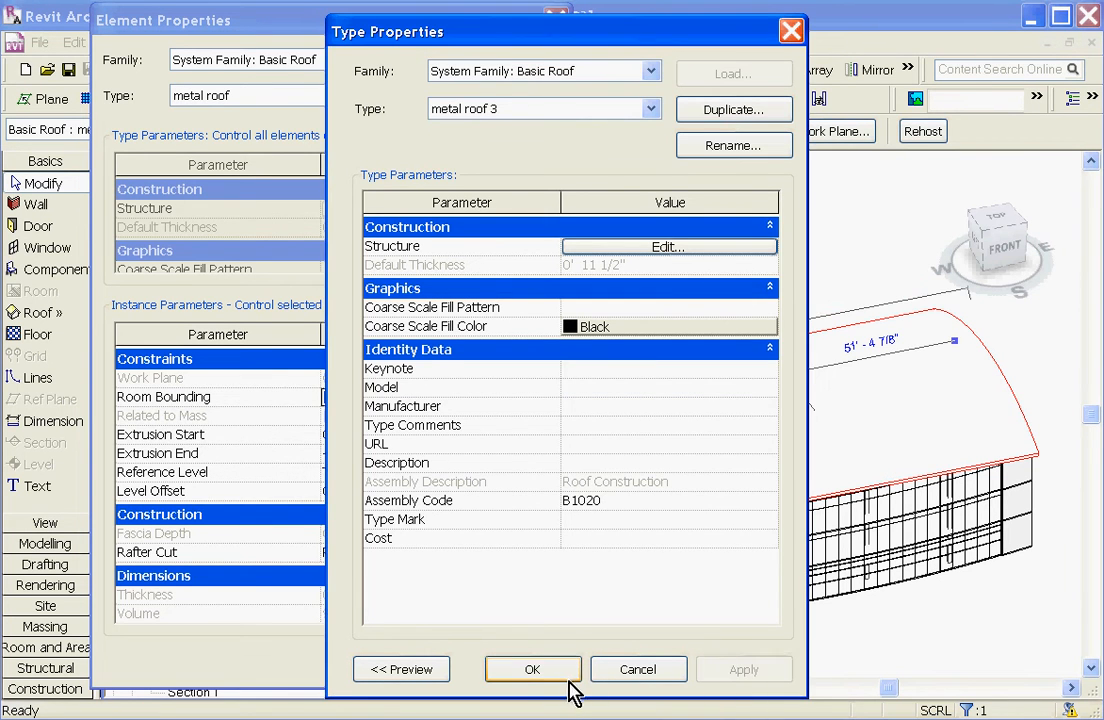
pyautogui.click(532, 668)
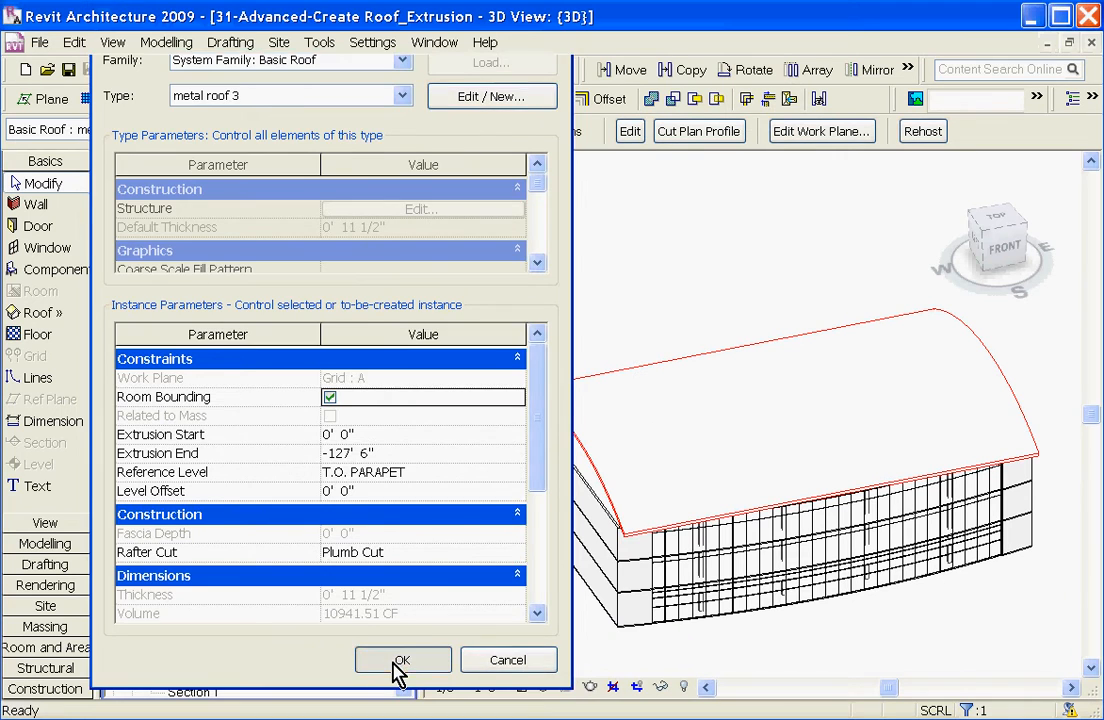
pyautogui.click(402, 660)
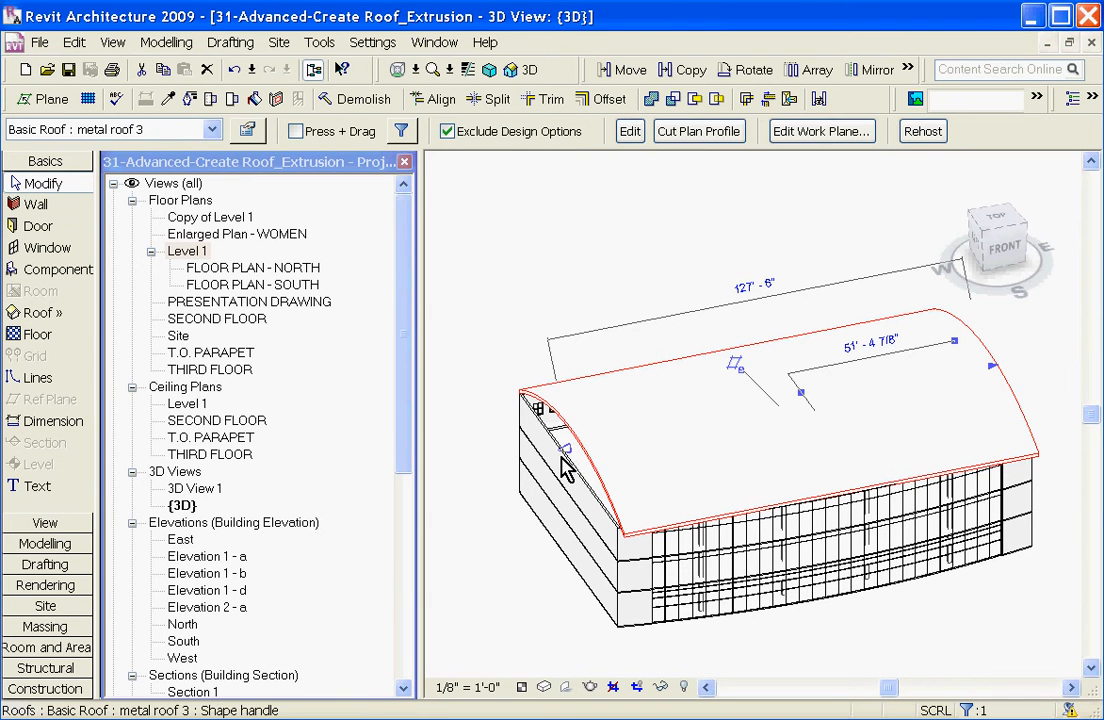
# Drag the roof's end handle outward so it overhangs the end wall.
pyautogui.moveTo(564, 450); pyautogui.dragTo(510, 464)
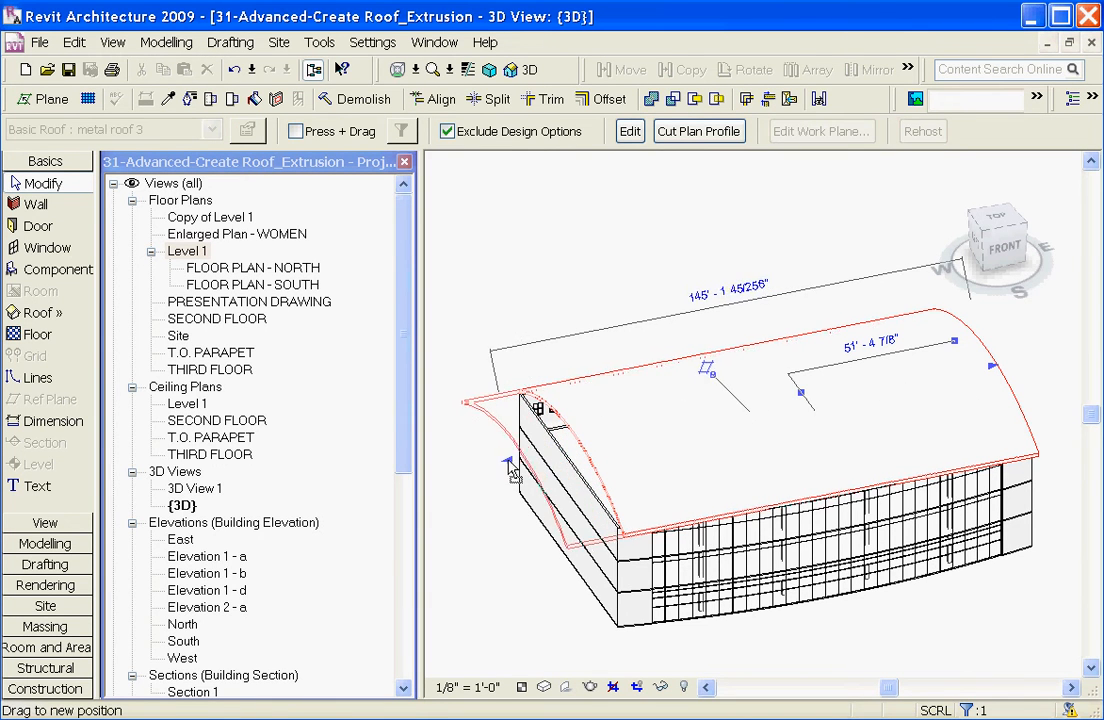
pyautogui.moveTo(510, 470); pyautogui.dragTo(500, 464)
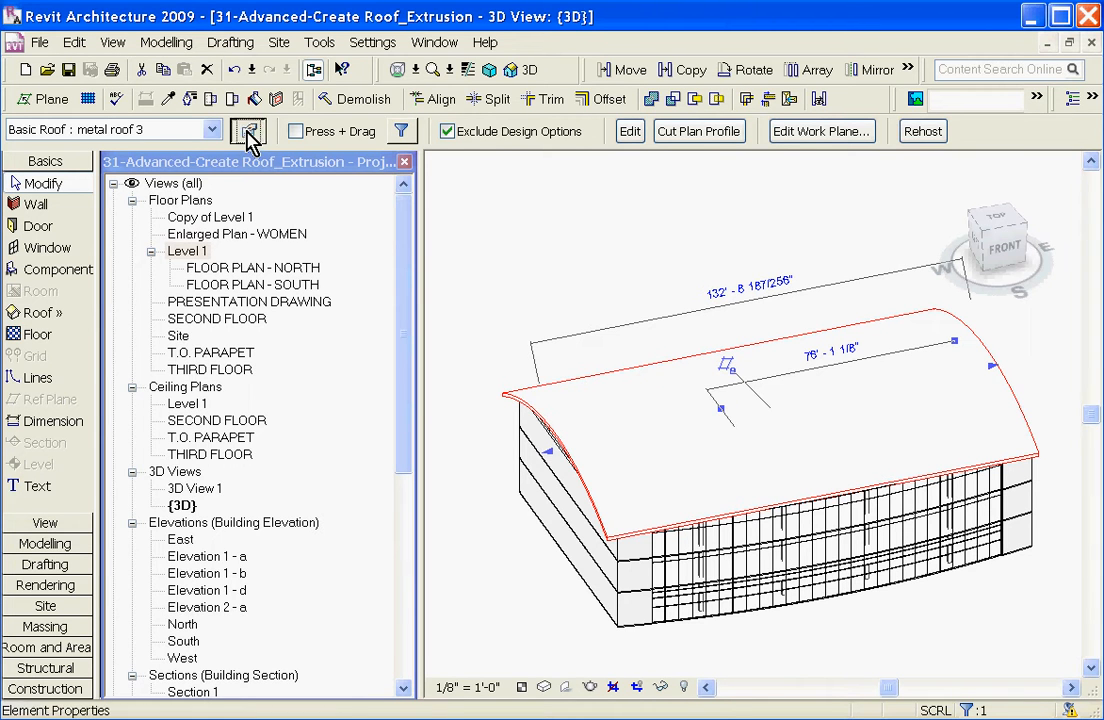
# Set the roof's Extrusion End to -137' 6" and its Level Offset to 2.
pyautogui.click(248, 132)
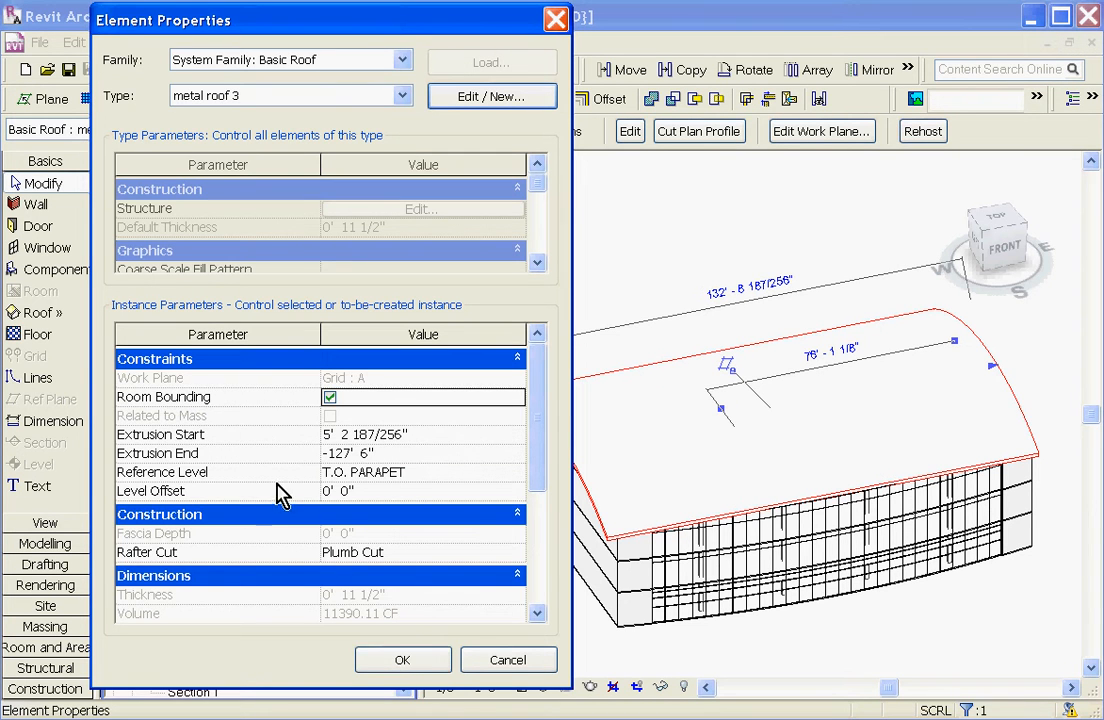
pyautogui.moveTo(222, 464)
pyautogui.write('3')
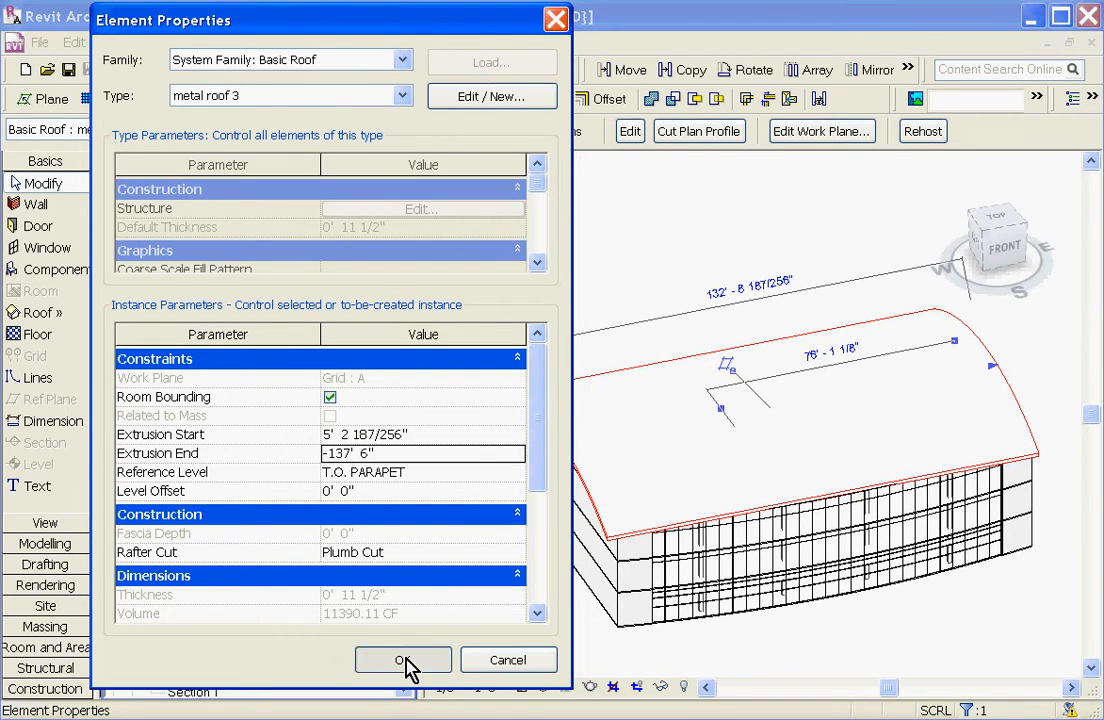
pyautogui.click(404, 660)
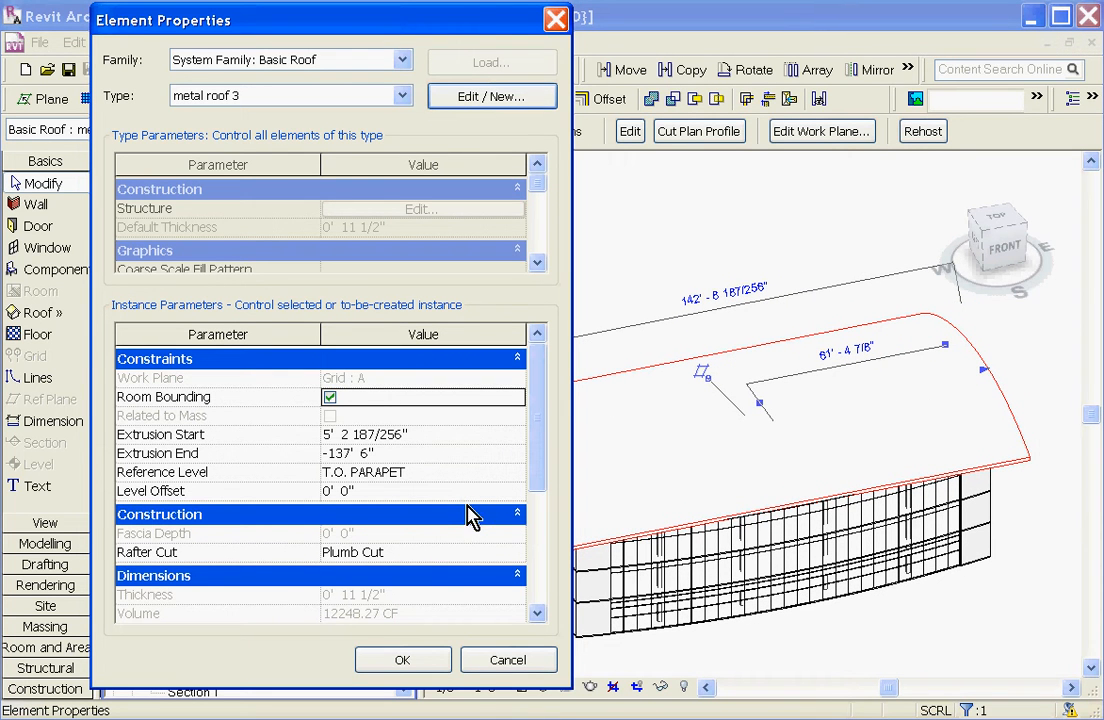
pyautogui.moveTo(612, 466)
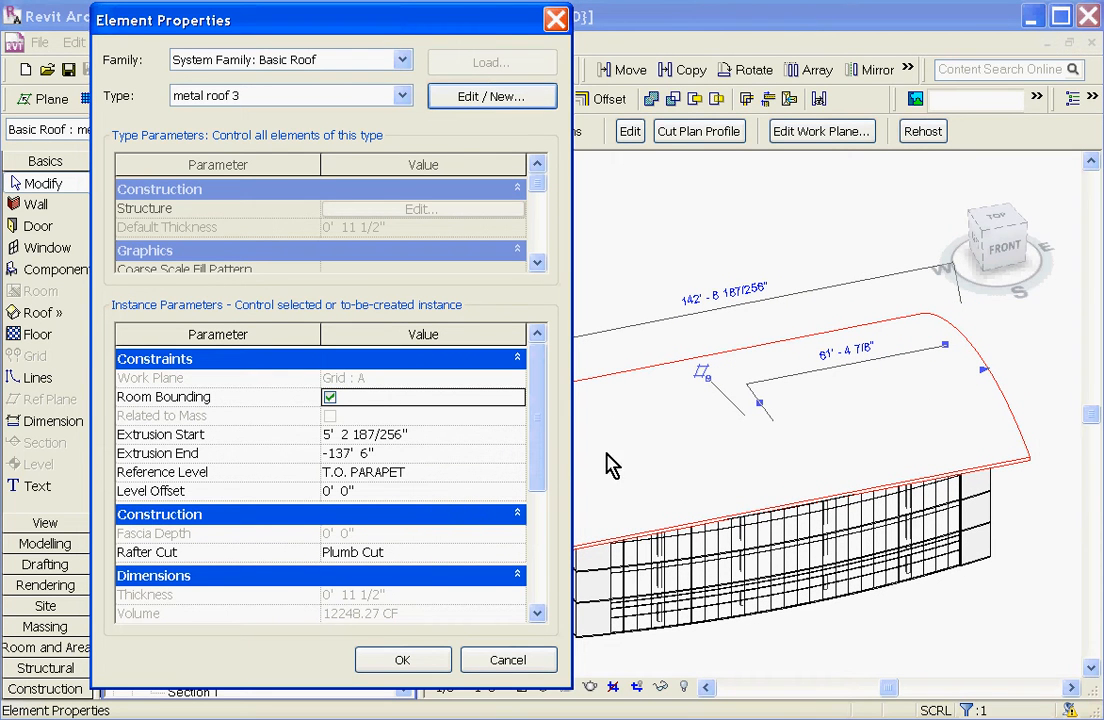
pyautogui.moveTo(450, 504)
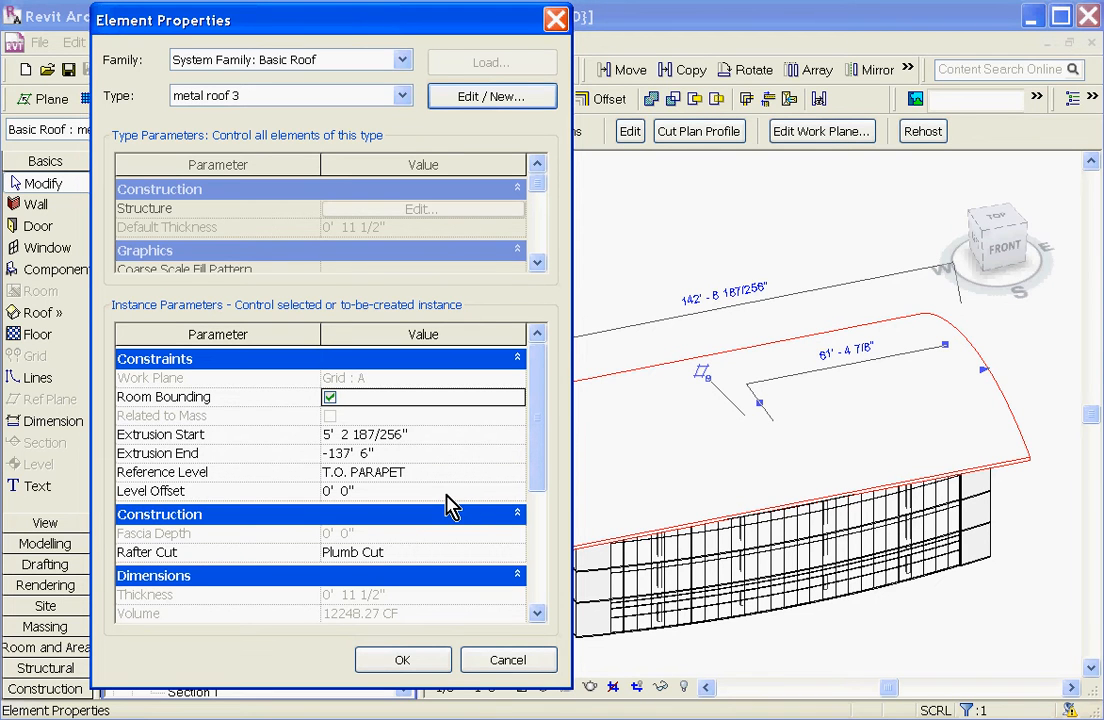
pyautogui.moveTo(438, 504)
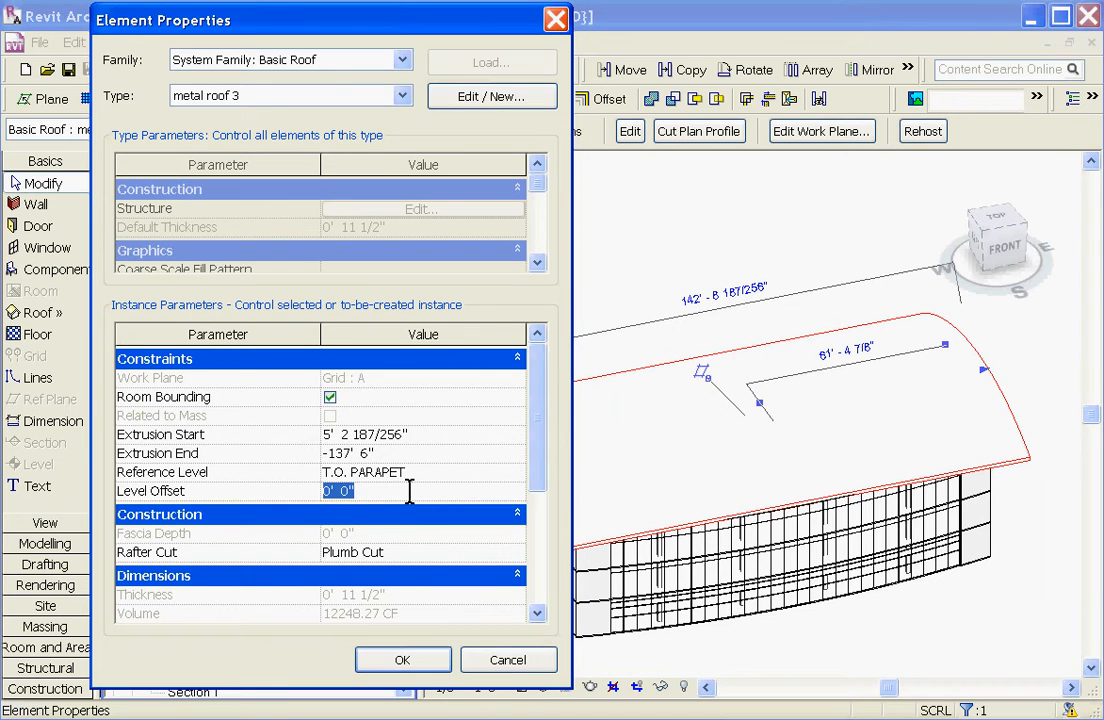
pyautogui.write('2')
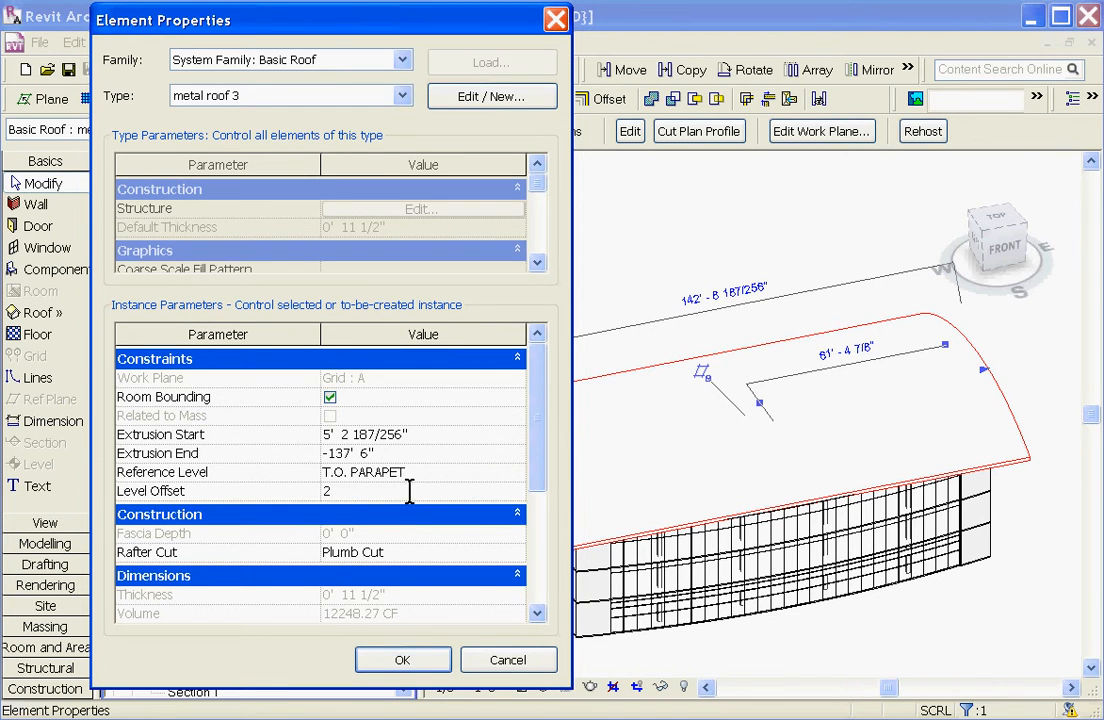
pyautogui.click(402, 660)
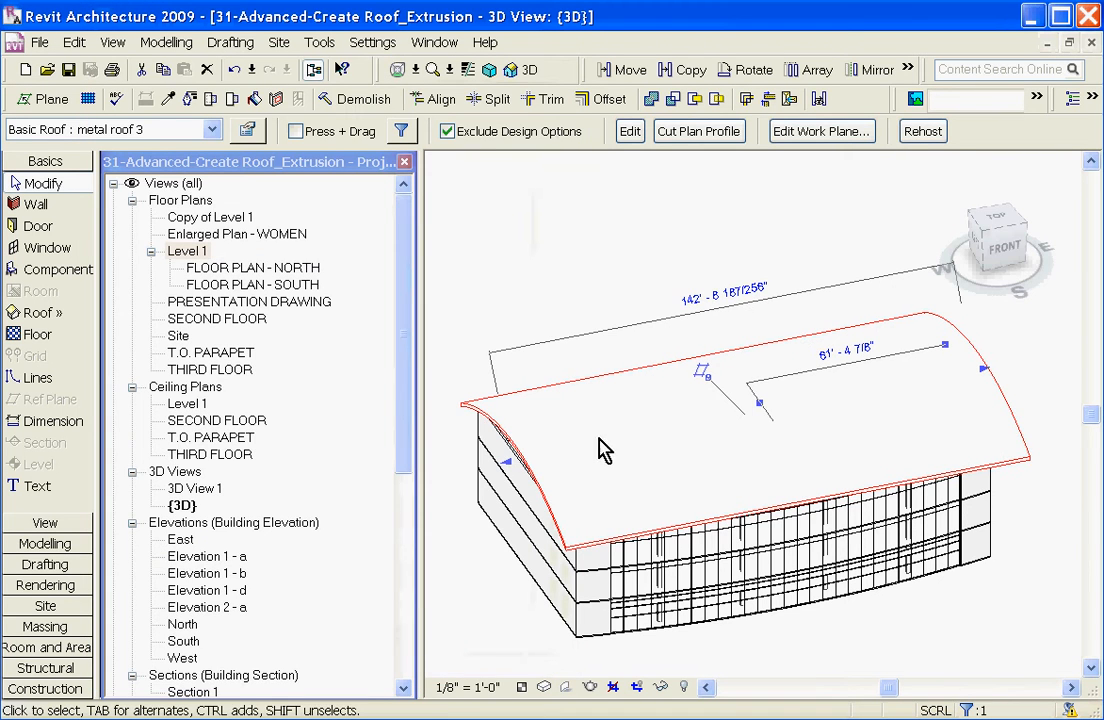
# Set the metal roof 3 extrusion roof's Level Offset to 3" above T.O. PARAPET.
pyautogui.doubleClick(180, 540)
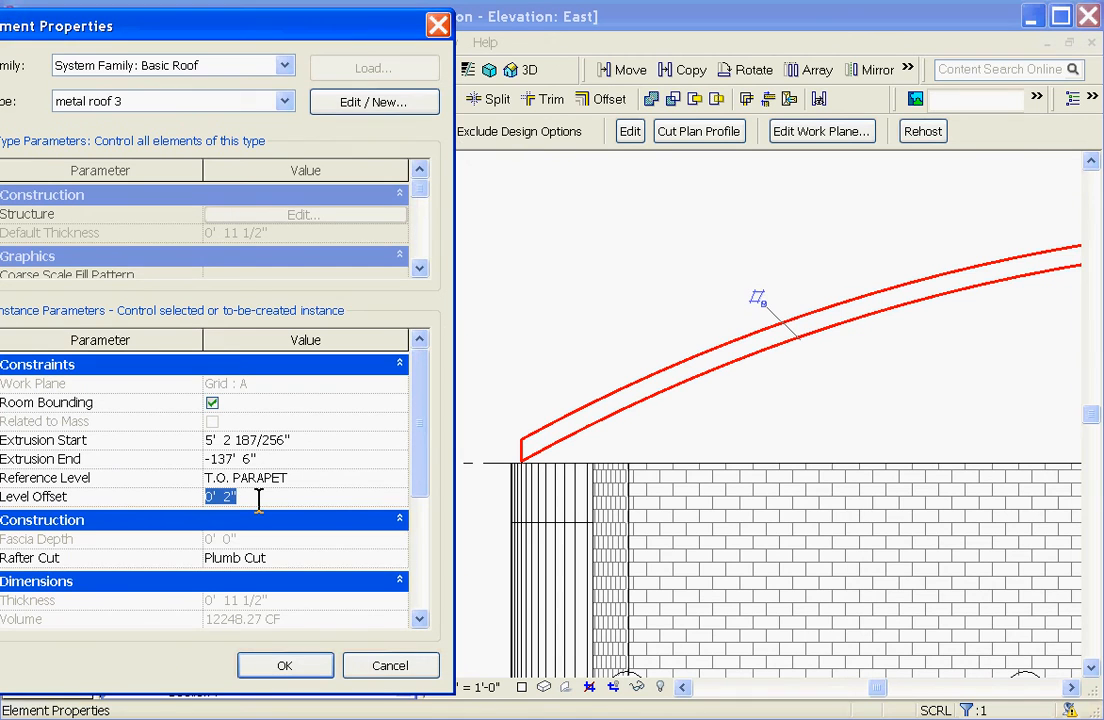
pyautogui.write('3')
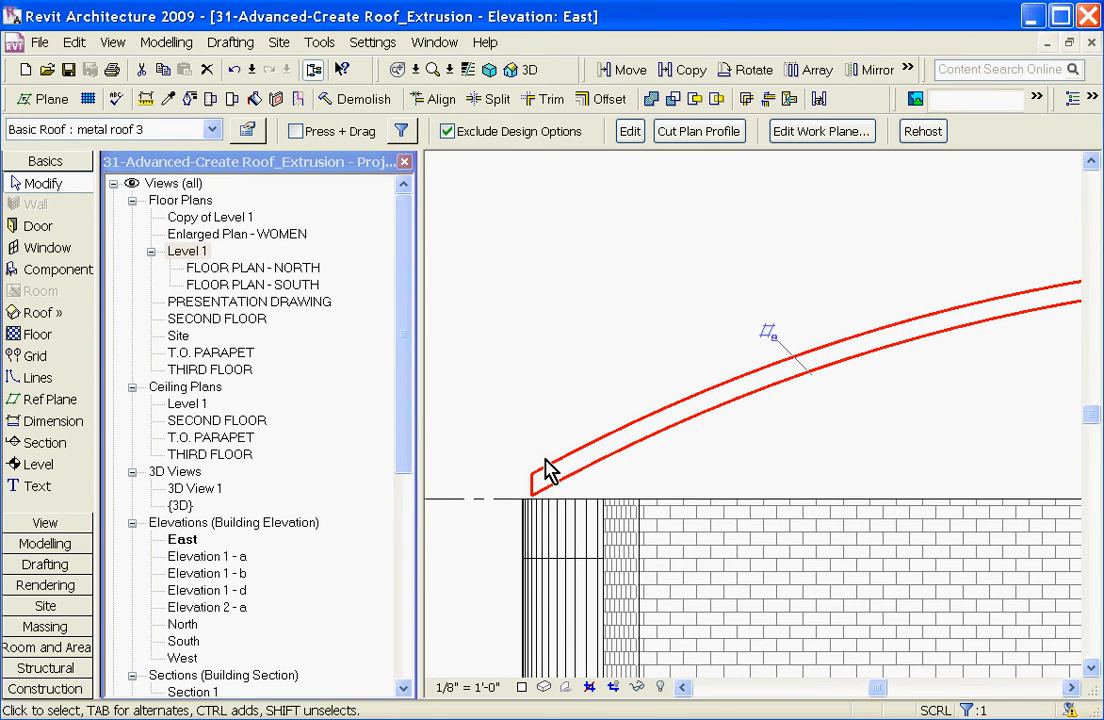
pyautogui.moveTo(672, 364)
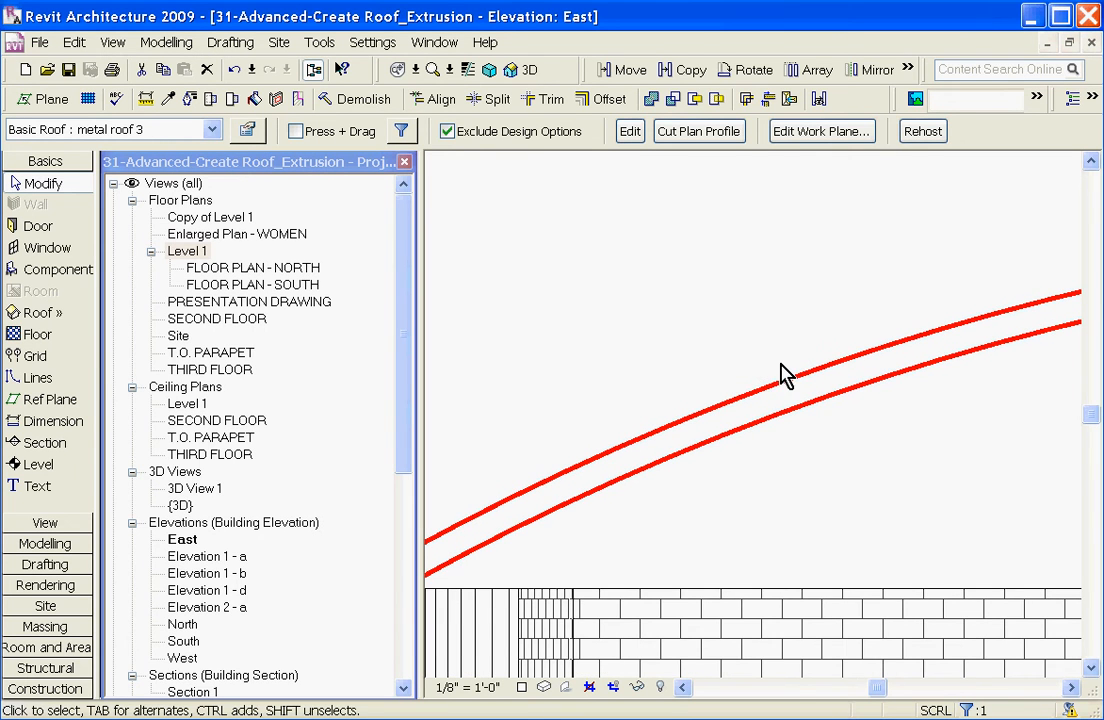
pyautogui.click(784, 376)
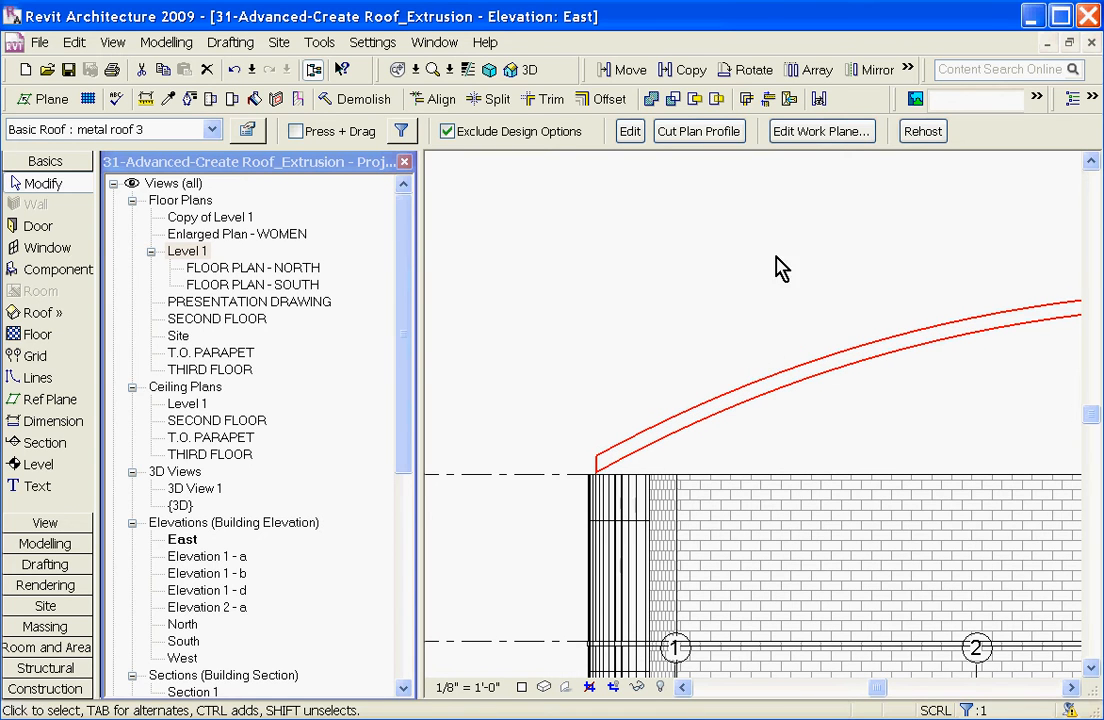
pyautogui.click(788, 368)
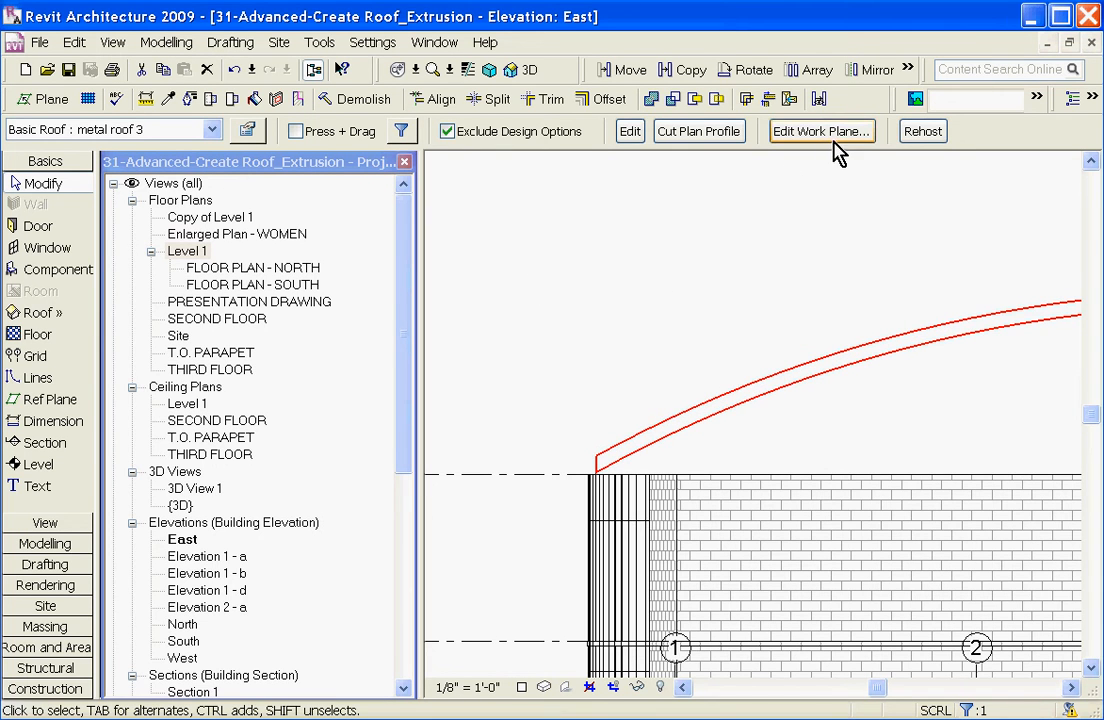
pyautogui.click(716, 400)
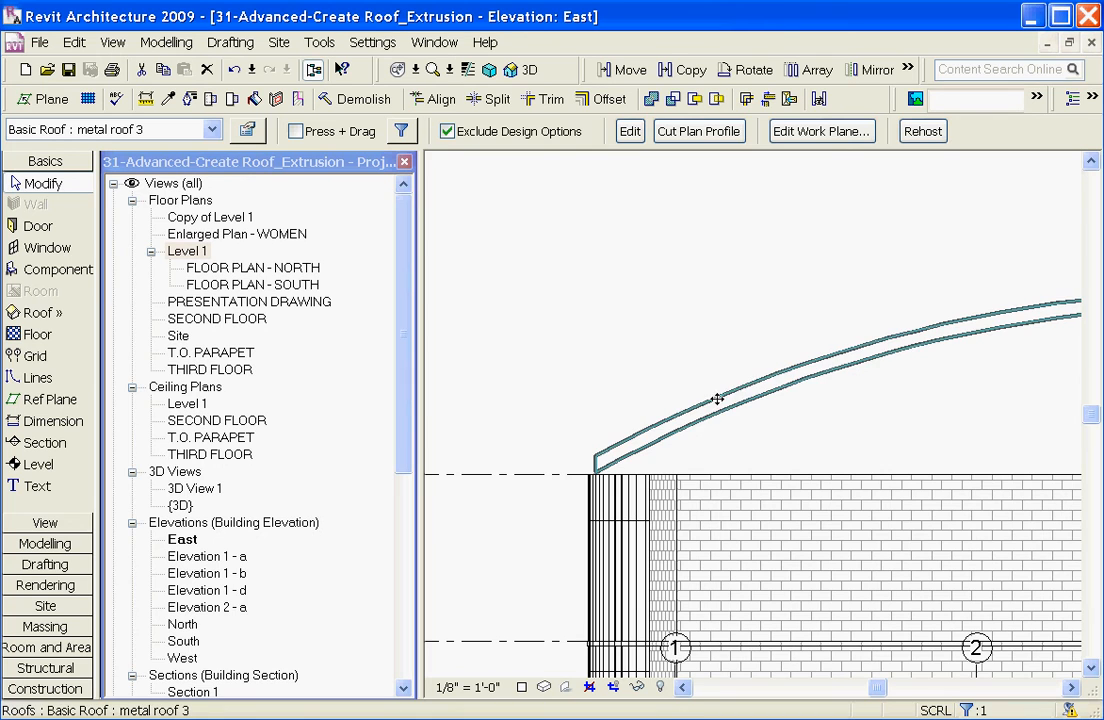
pyautogui.click(716, 398)
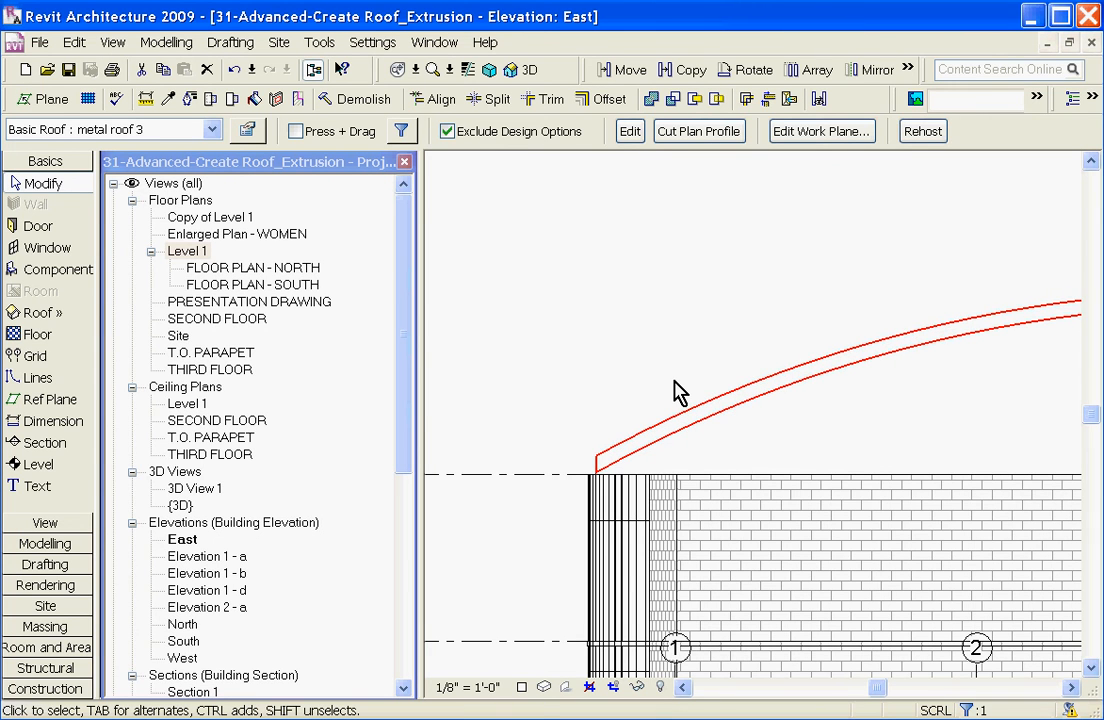
pyautogui.moveTo(822, 132)
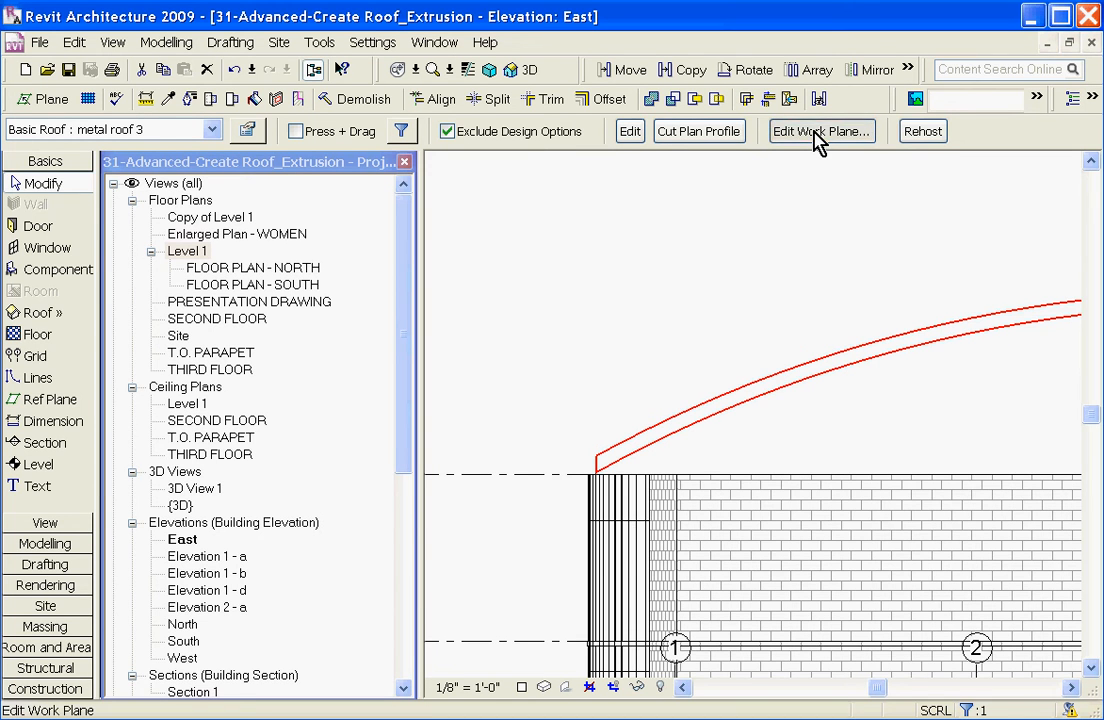
# Rehost the roof extrusion on the Grid : C named work plane.
pyautogui.click(820, 132)
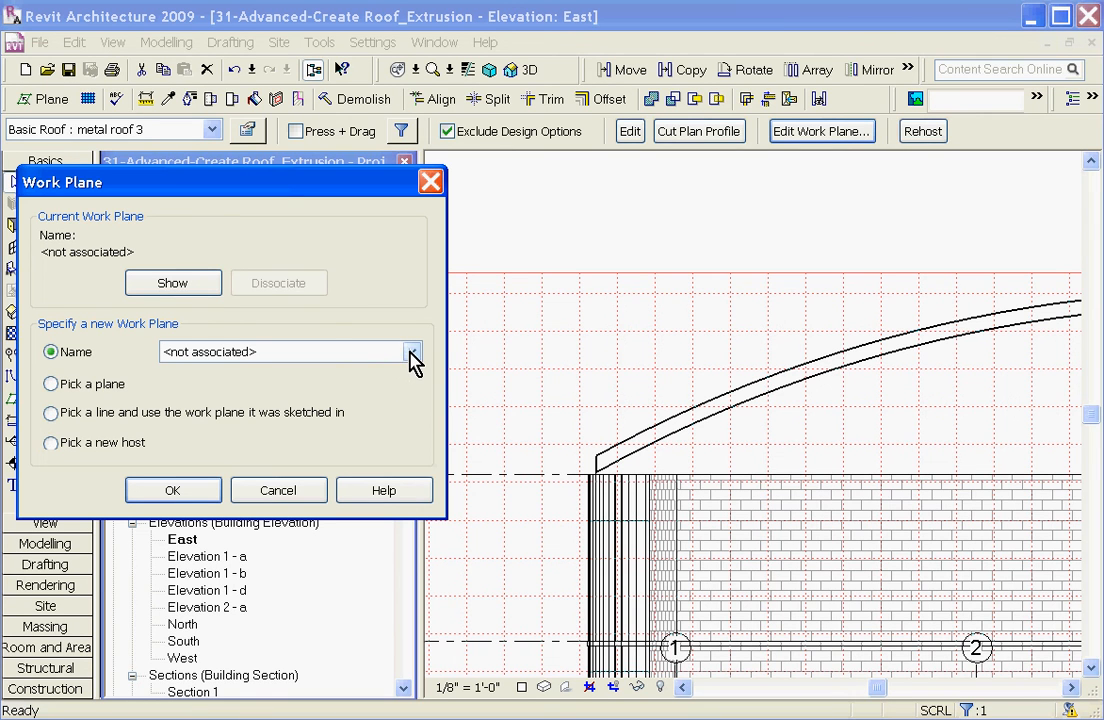
pyautogui.click(410, 352)
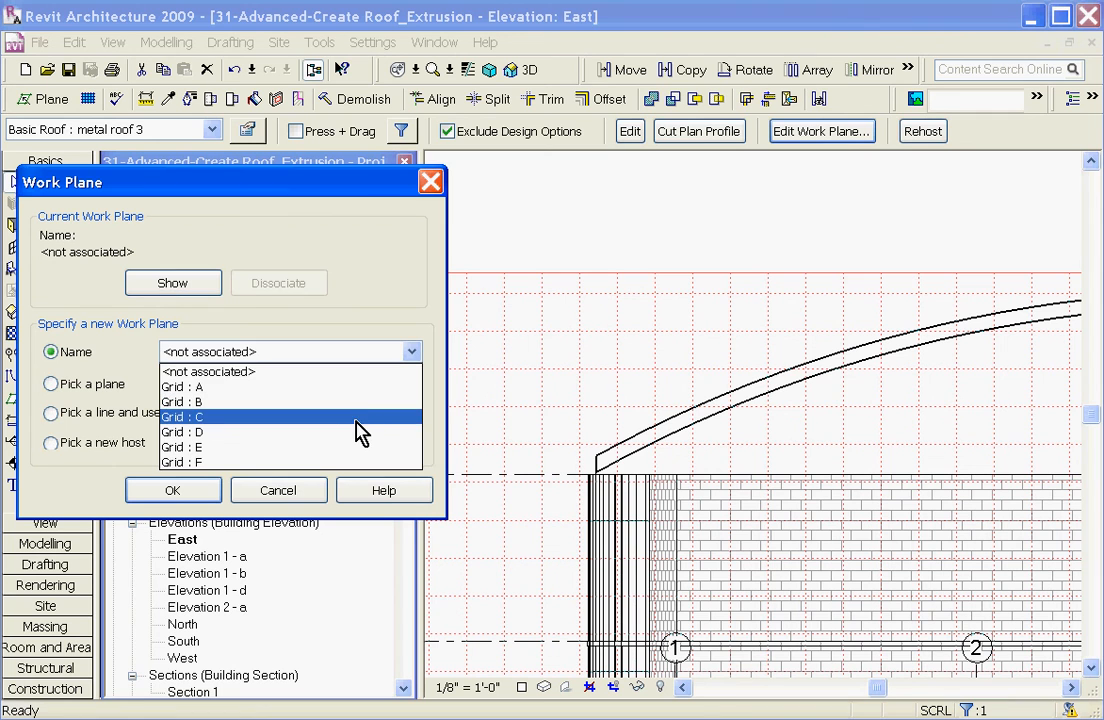
pyautogui.click(172, 490)
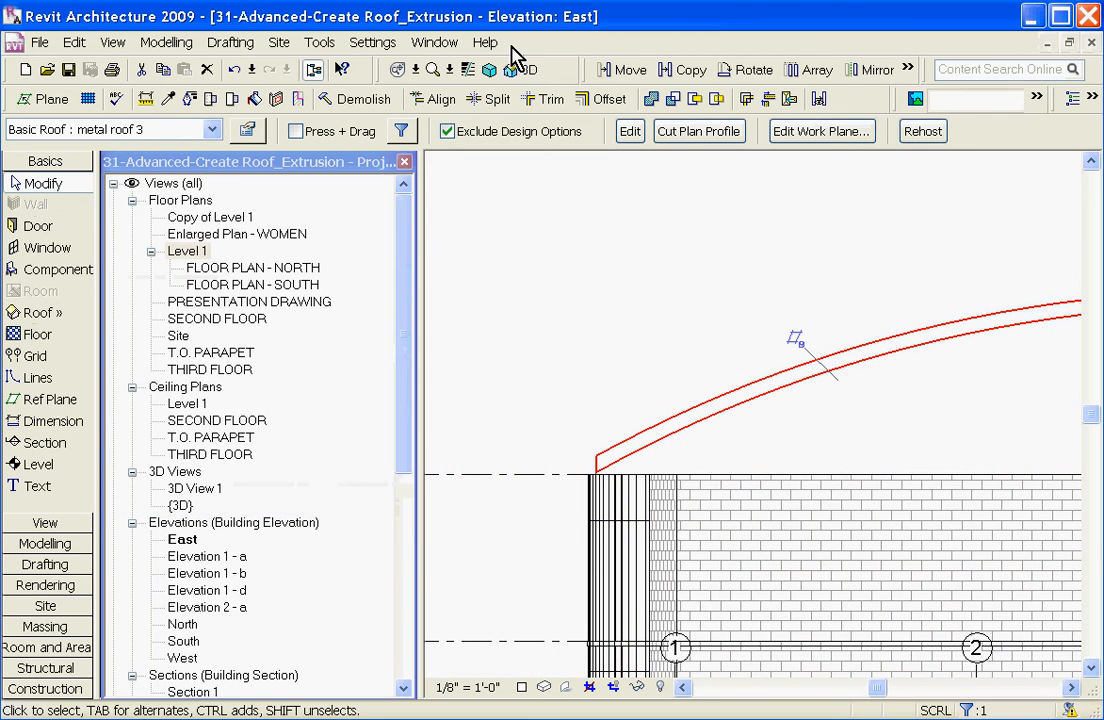
# Show the raised, lengthened roof vault in the default {3D} view.
pyautogui.doubleClick(180, 504)
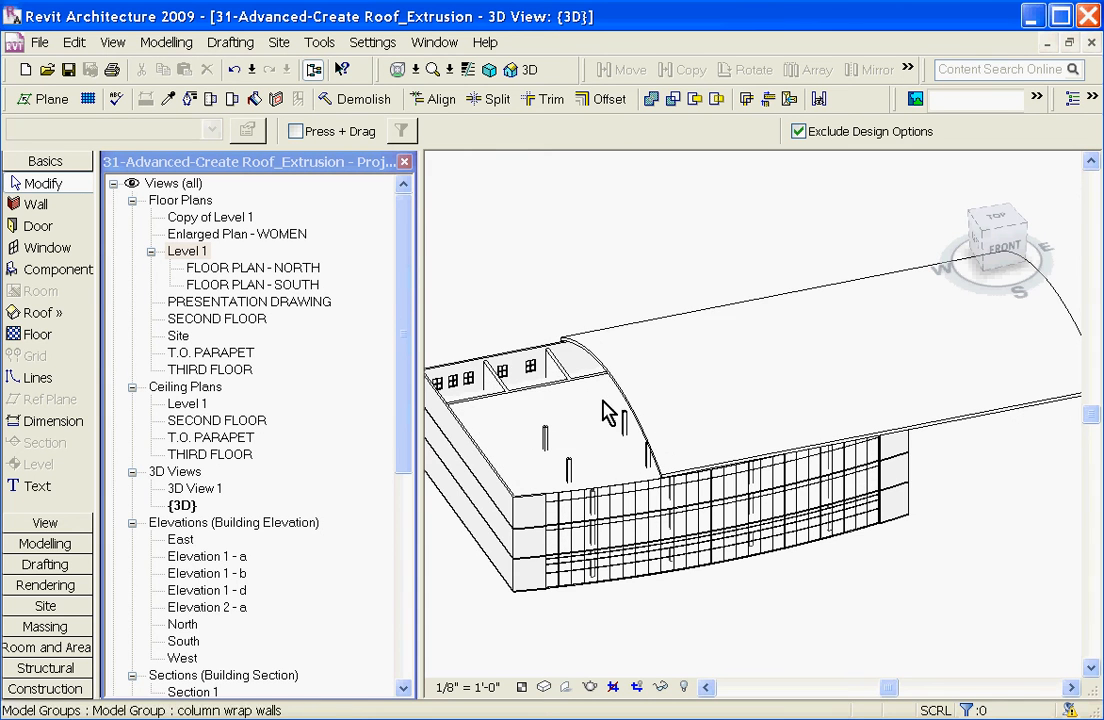
pyautogui.click(980, 414)
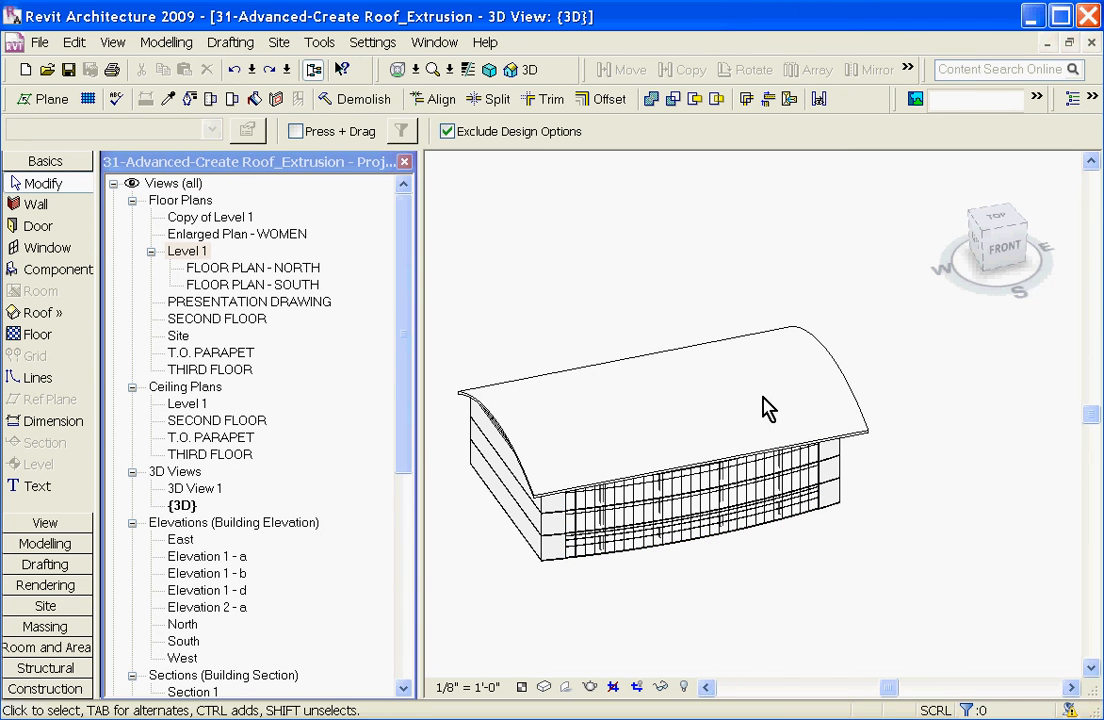
pyautogui.moveTo(770, 410); pyautogui.dragTo(490, 532)
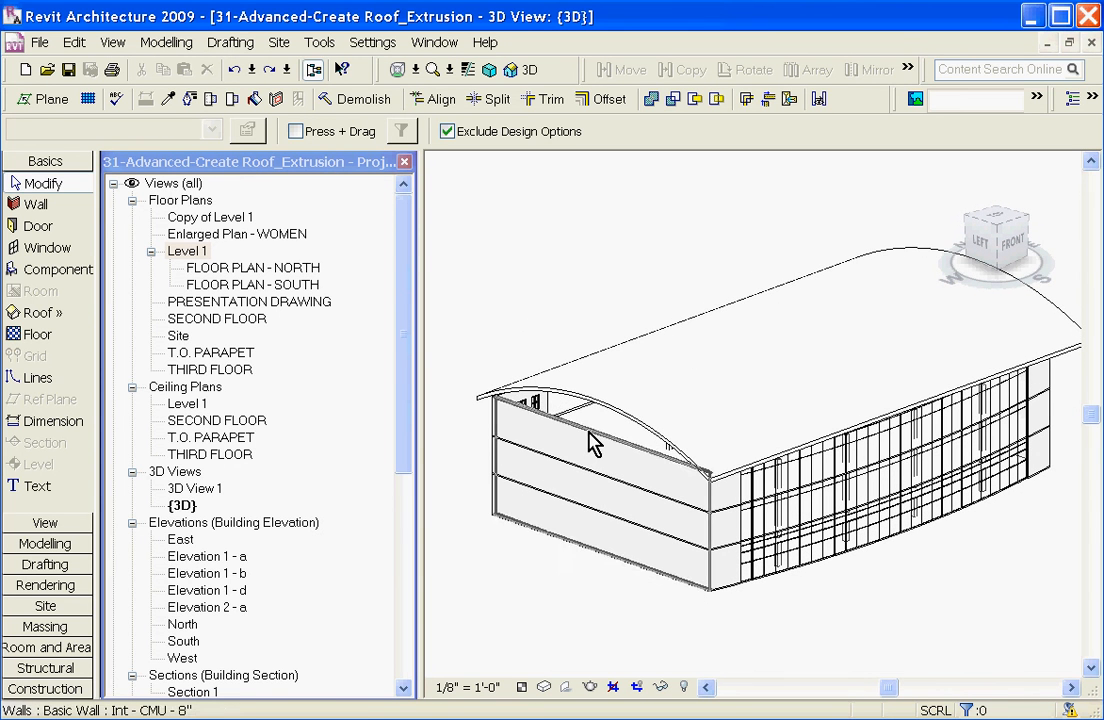
pyautogui.click(590, 408)
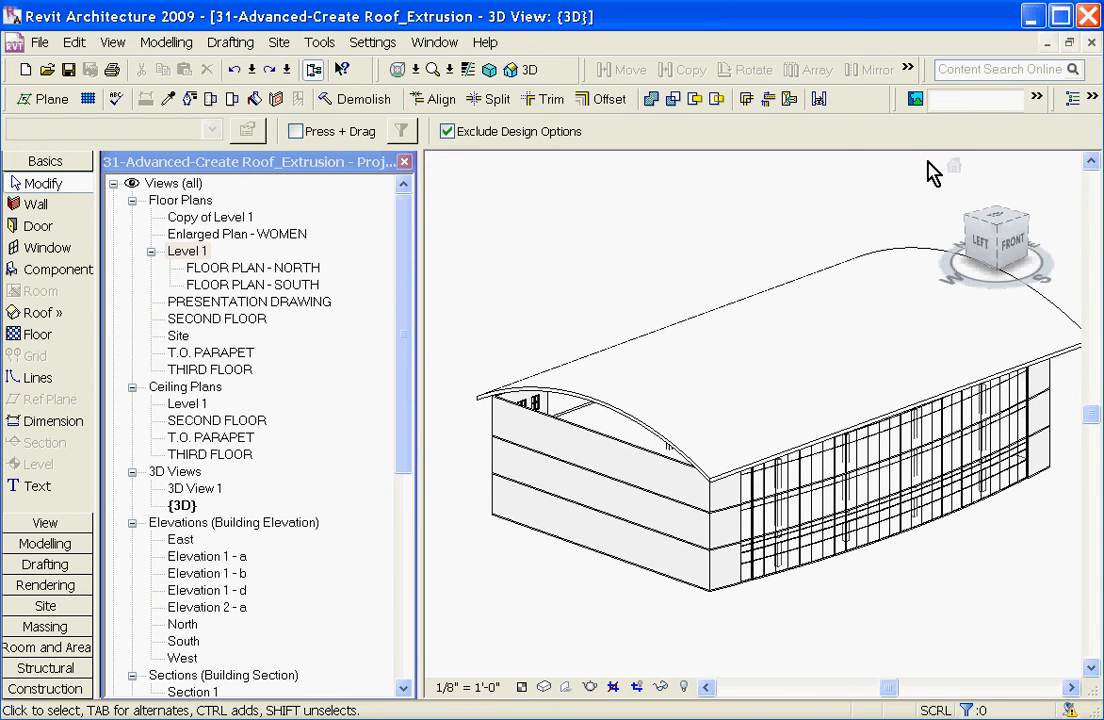
pyautogui.moveTo(1088, 56)
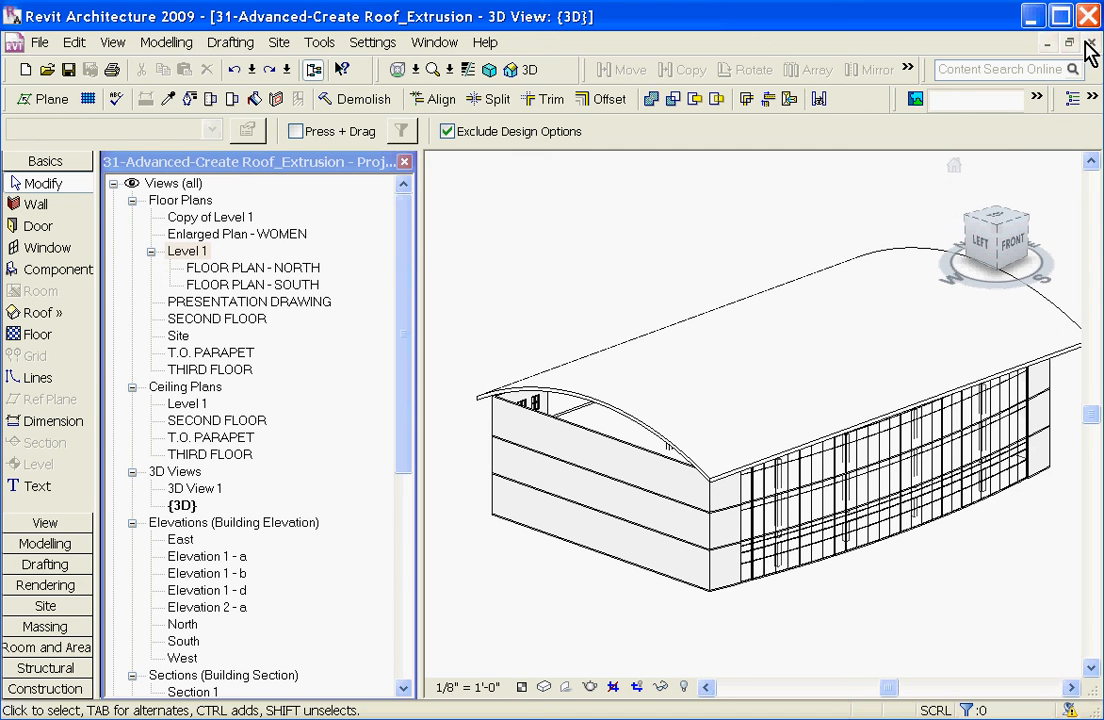
# Reopen the vaulted roof's curved profile sketch in the East elevation.
pyautogui.doubleClick(180, 540)
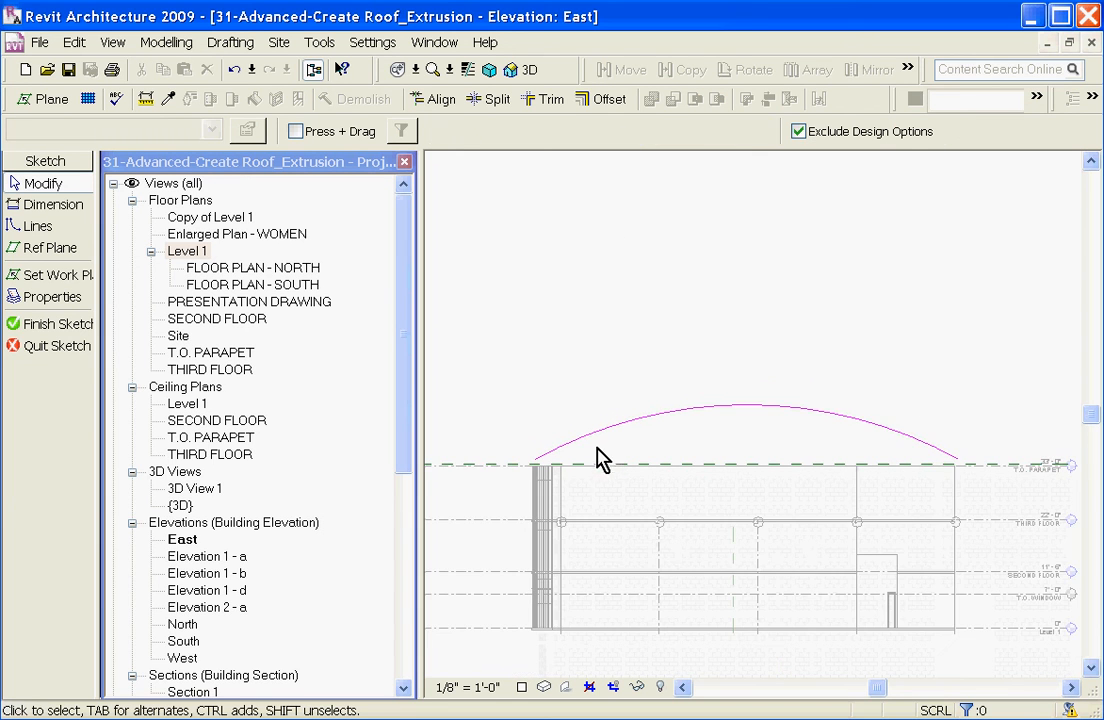
pyautogui.moveTo(58, 376)
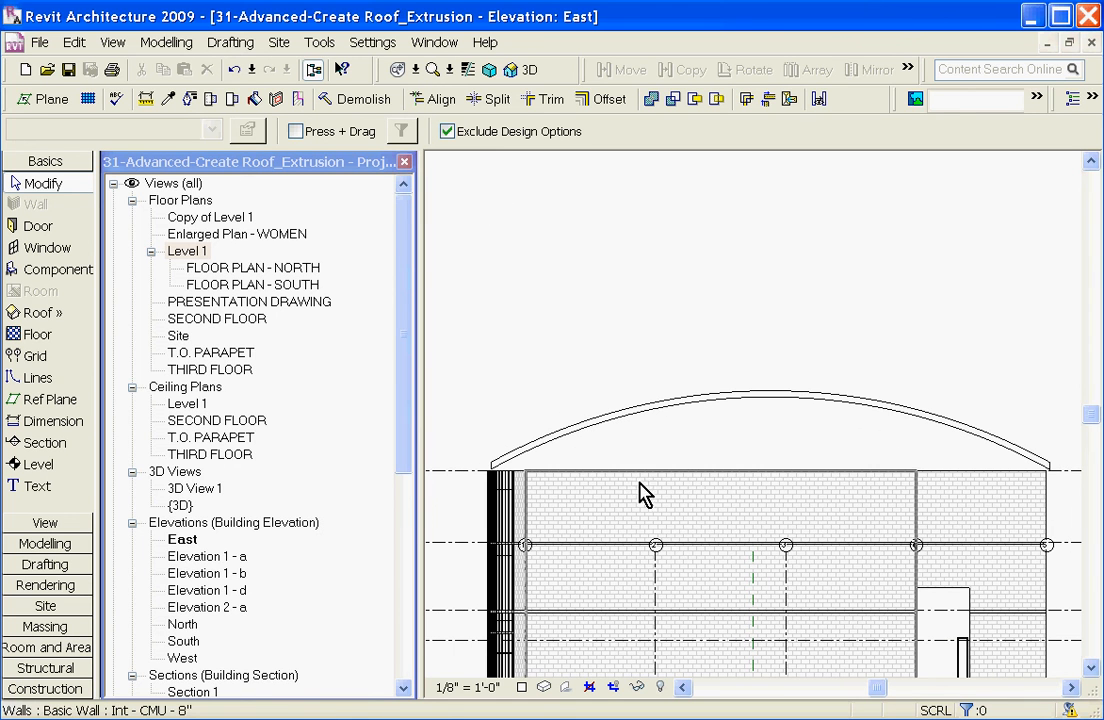
pyautogui.moveTo(644, 480)
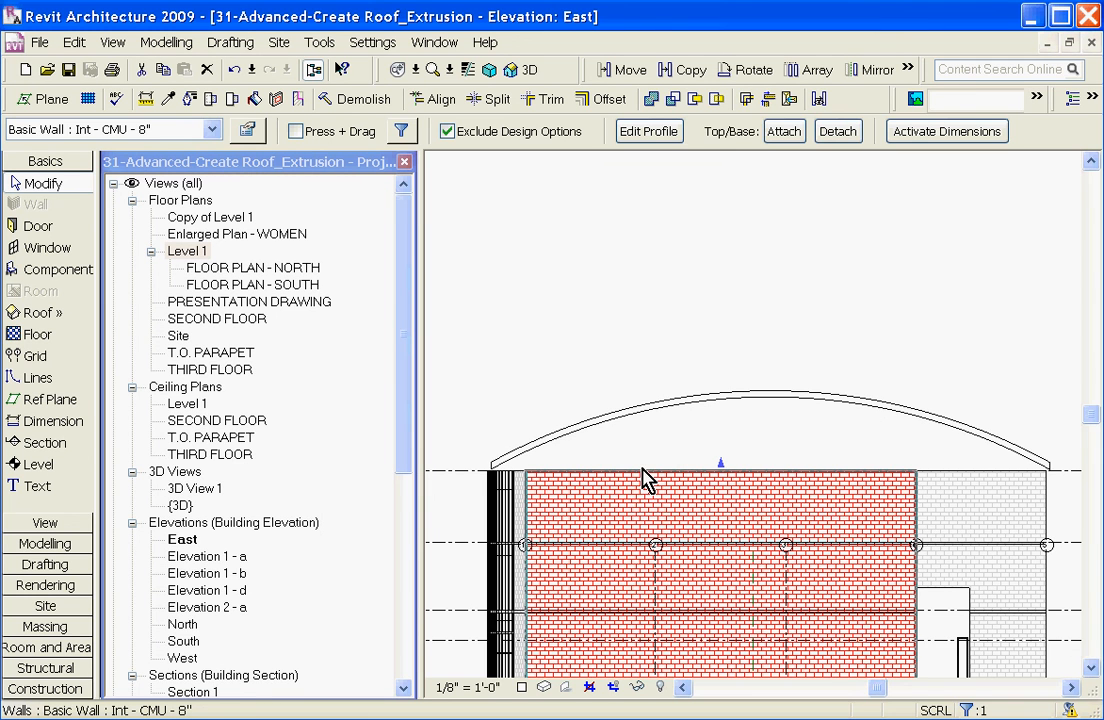
pyautogui.moveTo(640, 476)
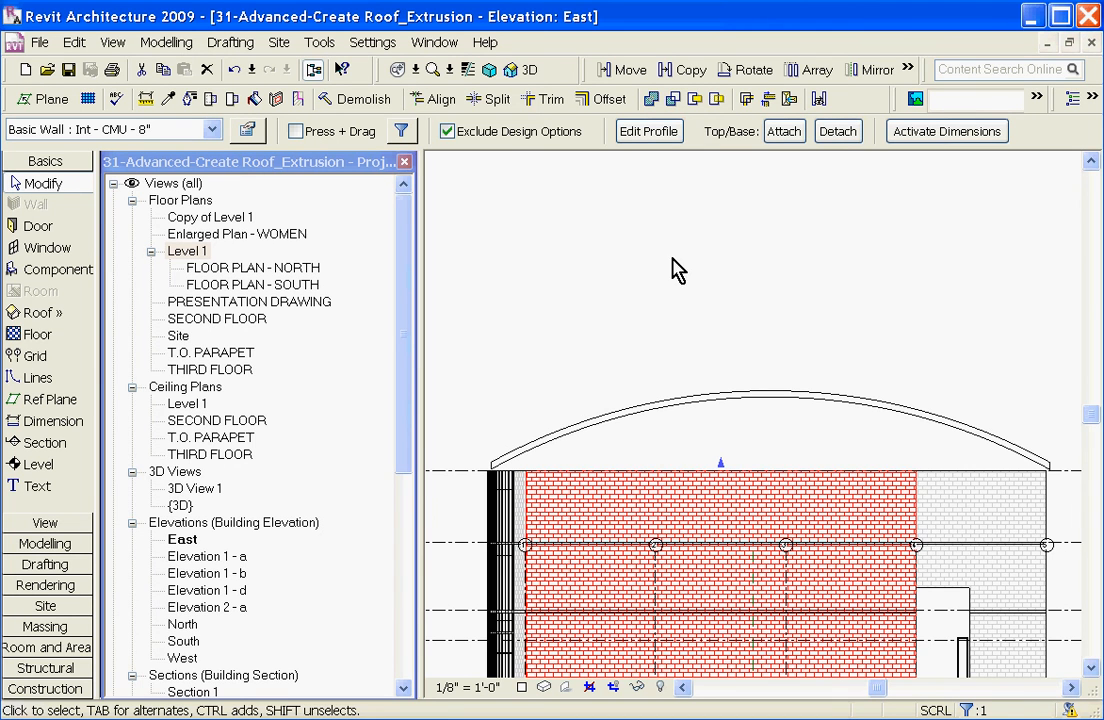
pyautogui.moveTo(748, 148)
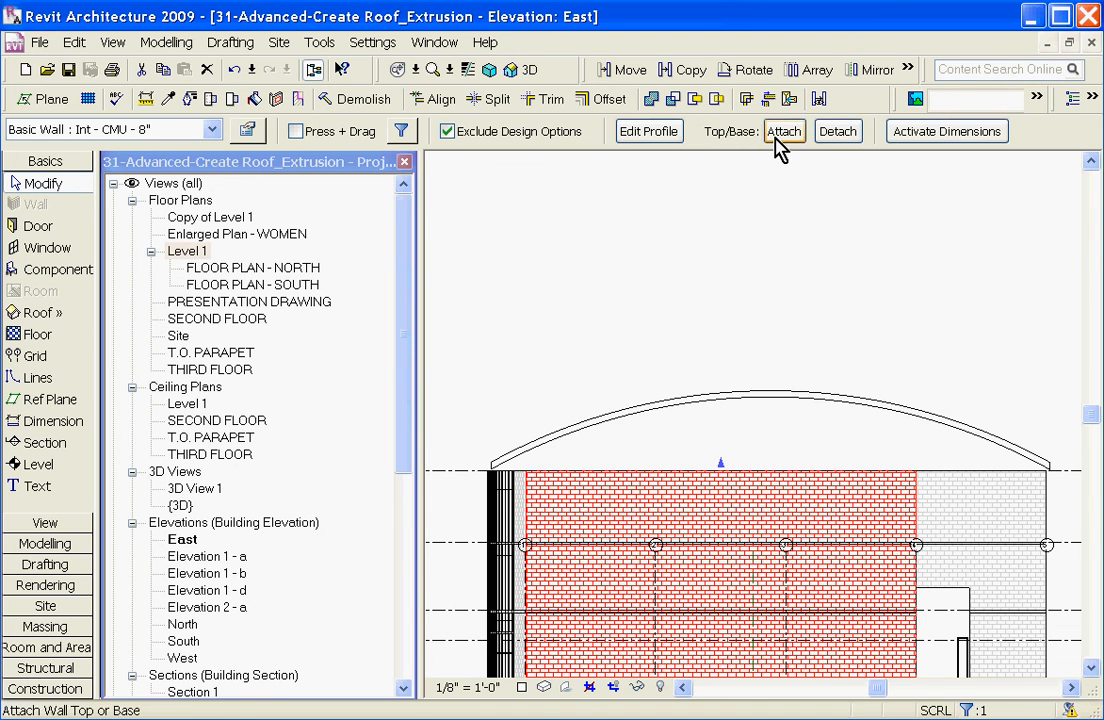
# Attach the brick end wall's top to the curved metal roof.
pyautogui.click(784, 132)
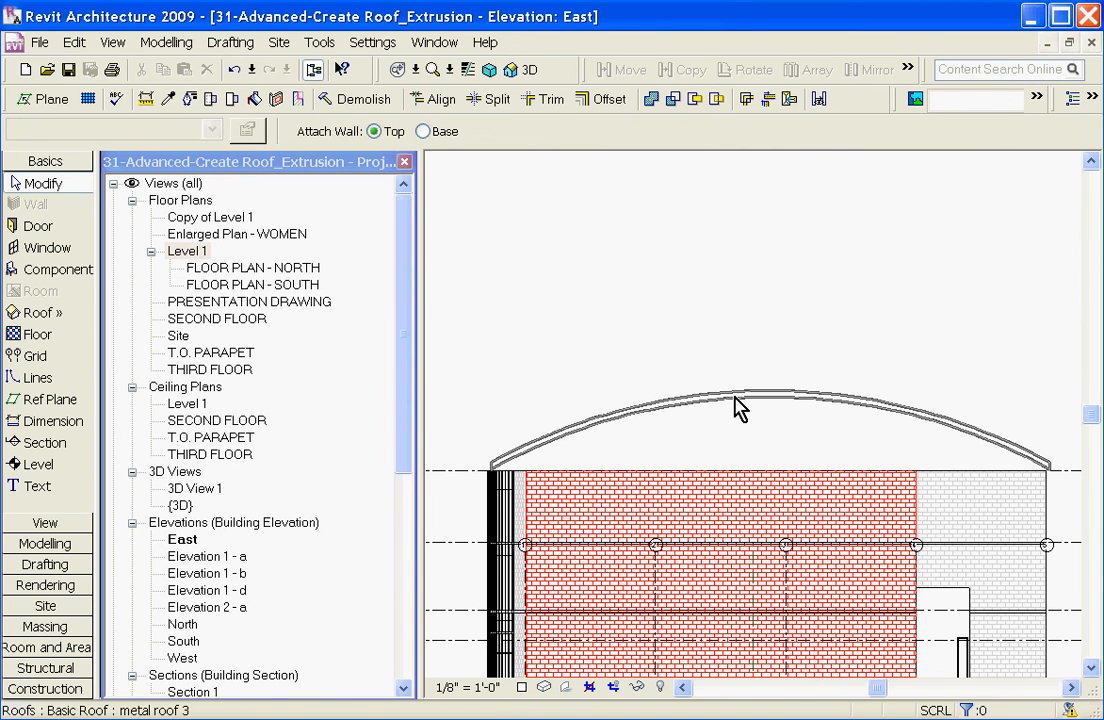
pyautogui.click(736, 404)
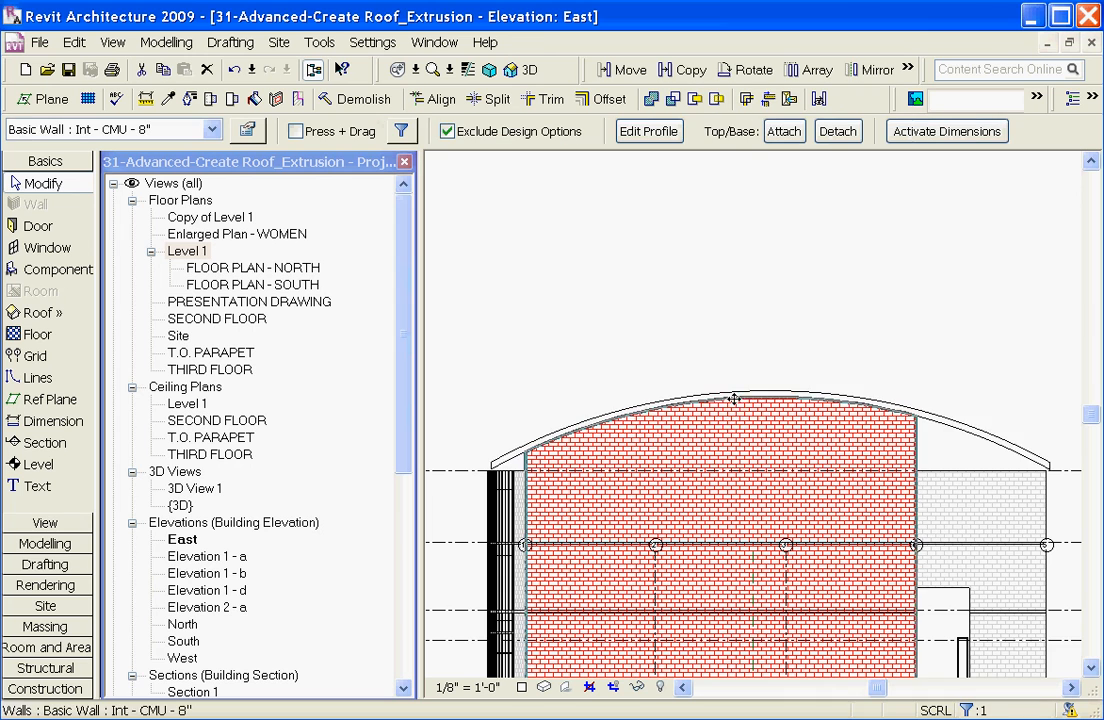